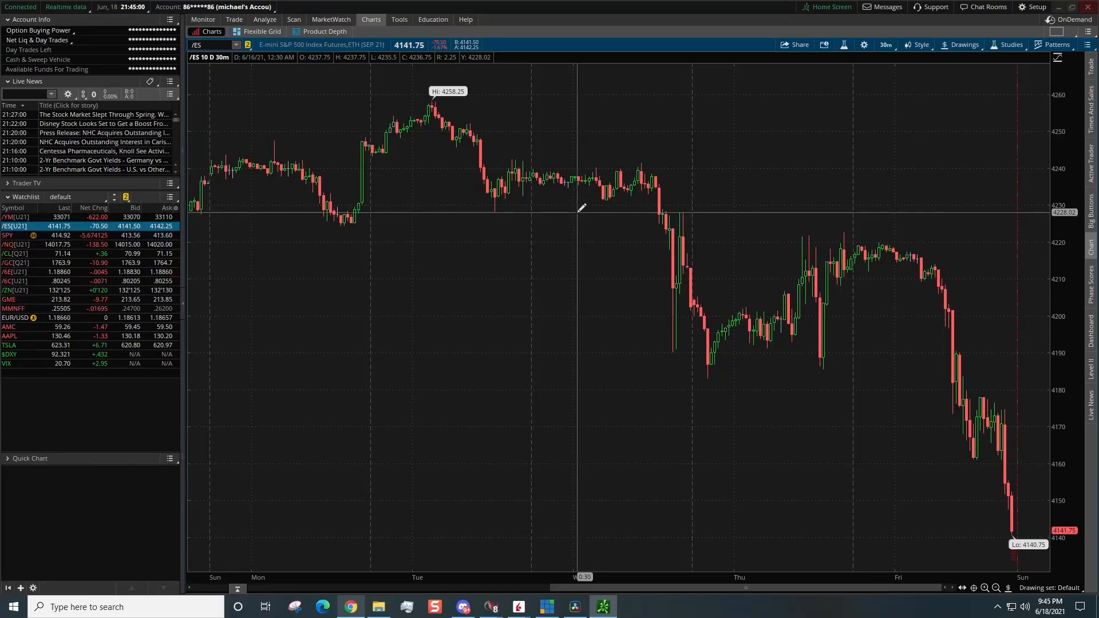
mouse_move(694, 148)
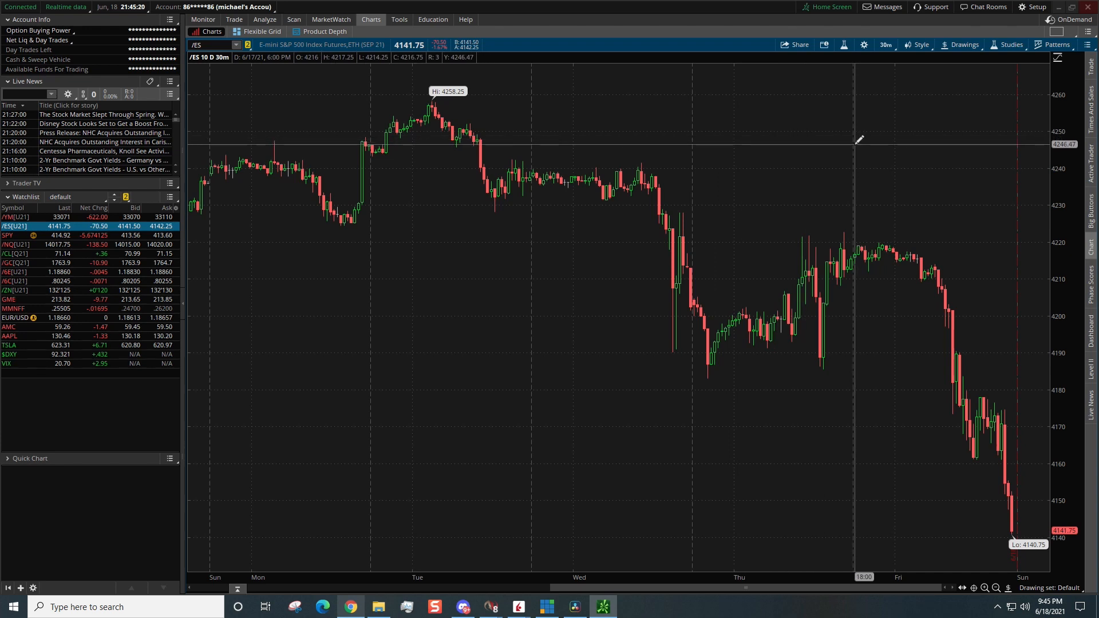
mouse_move(702, 190)
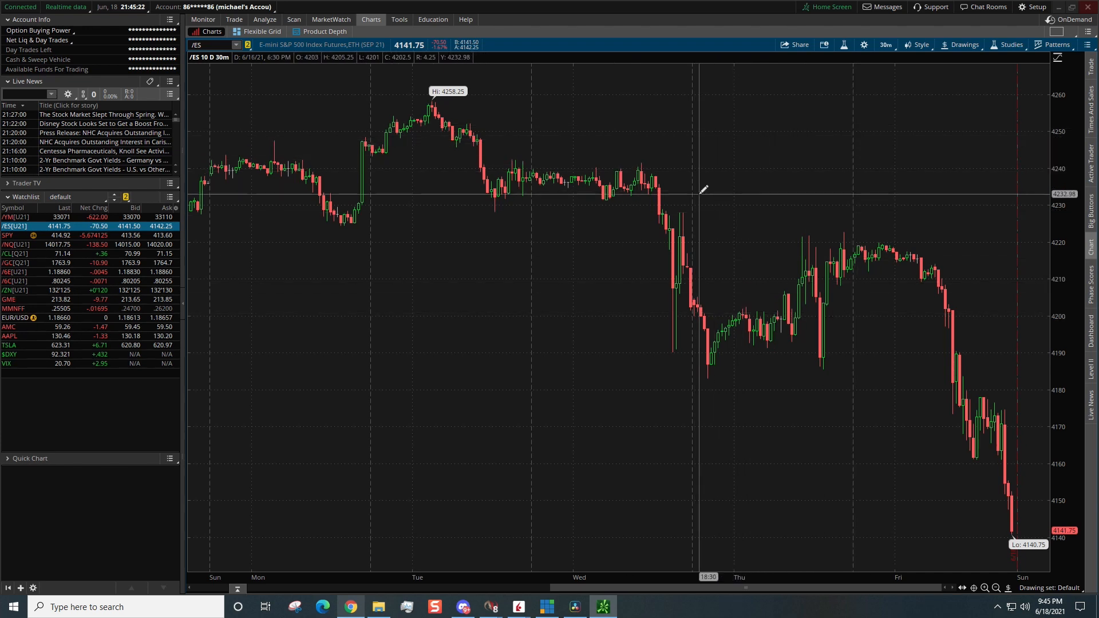
mouse_move(854, 198)
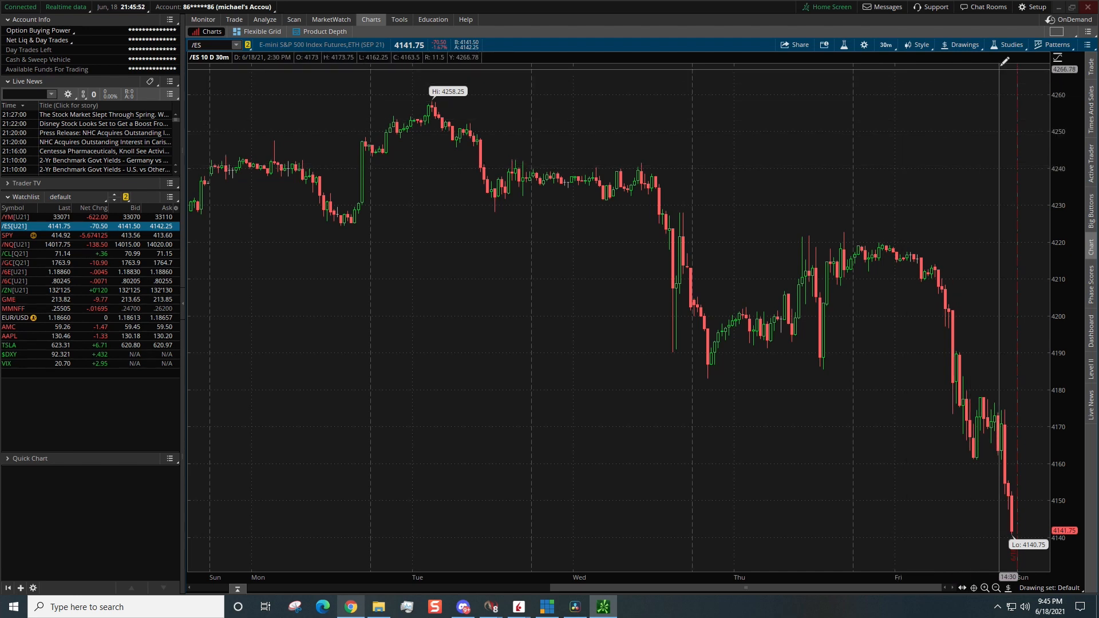
Step: Search the study editor for 'volu' to find the VolumeProfile study for the price pane
click(1011, 45)
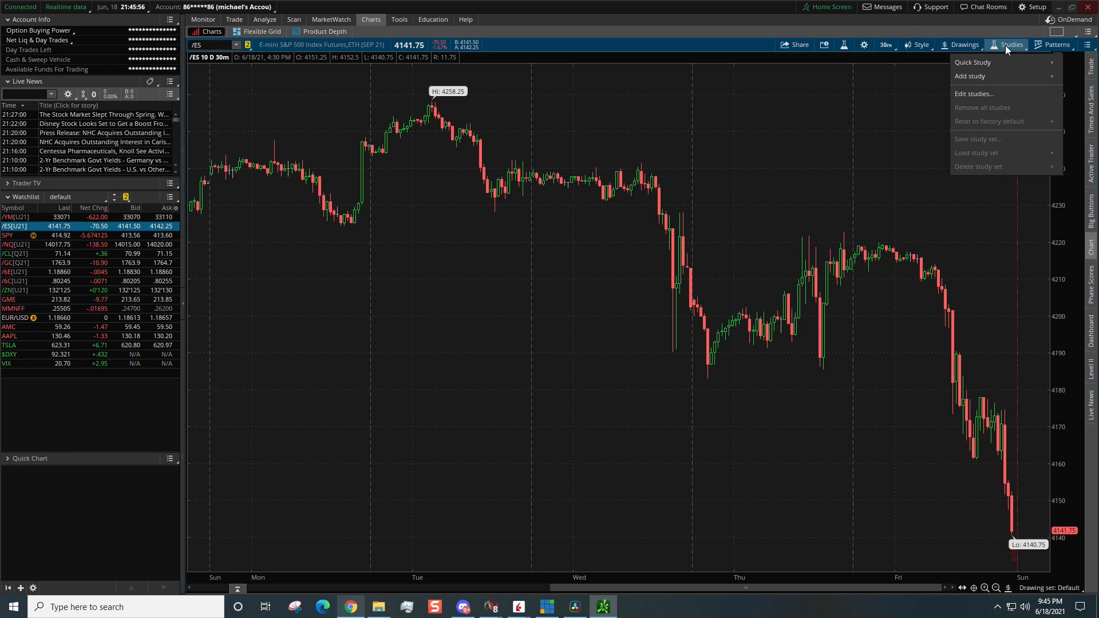
click(973, 93)
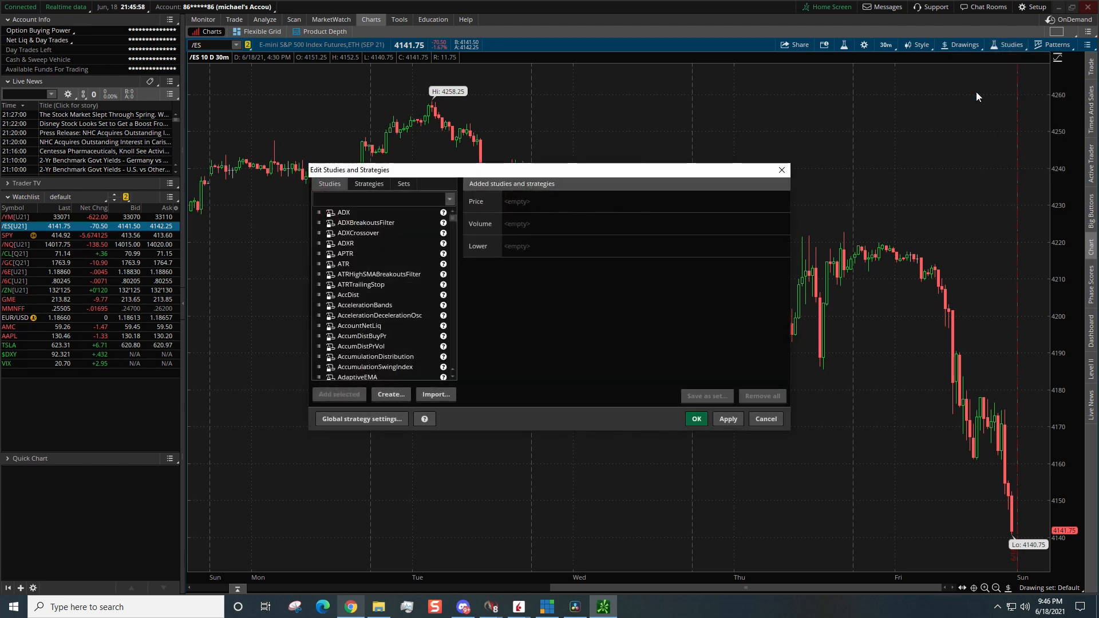
mouse_move(845, 133)
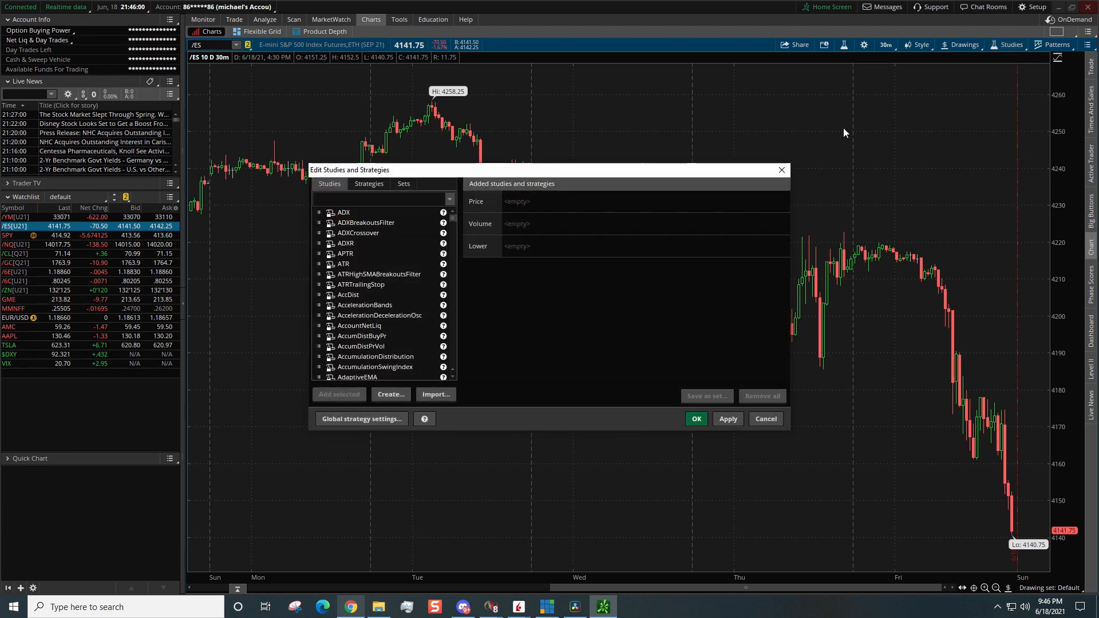
click(382, 200)
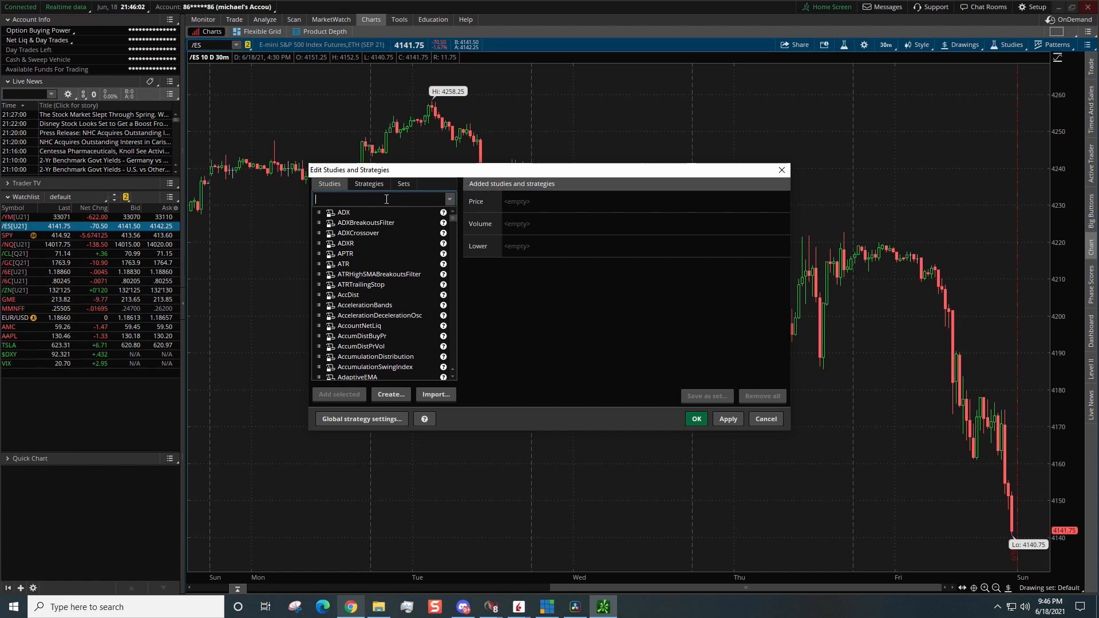
text(volume pro)
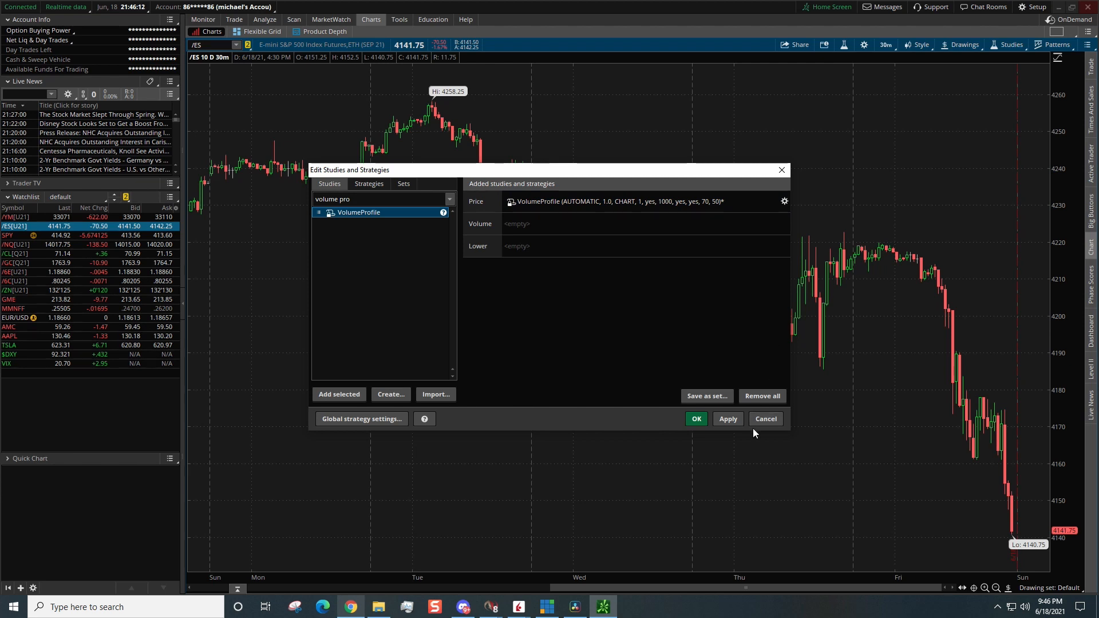
Step: Discard the pending study changes and return to the Studies menu
click(765, 419)
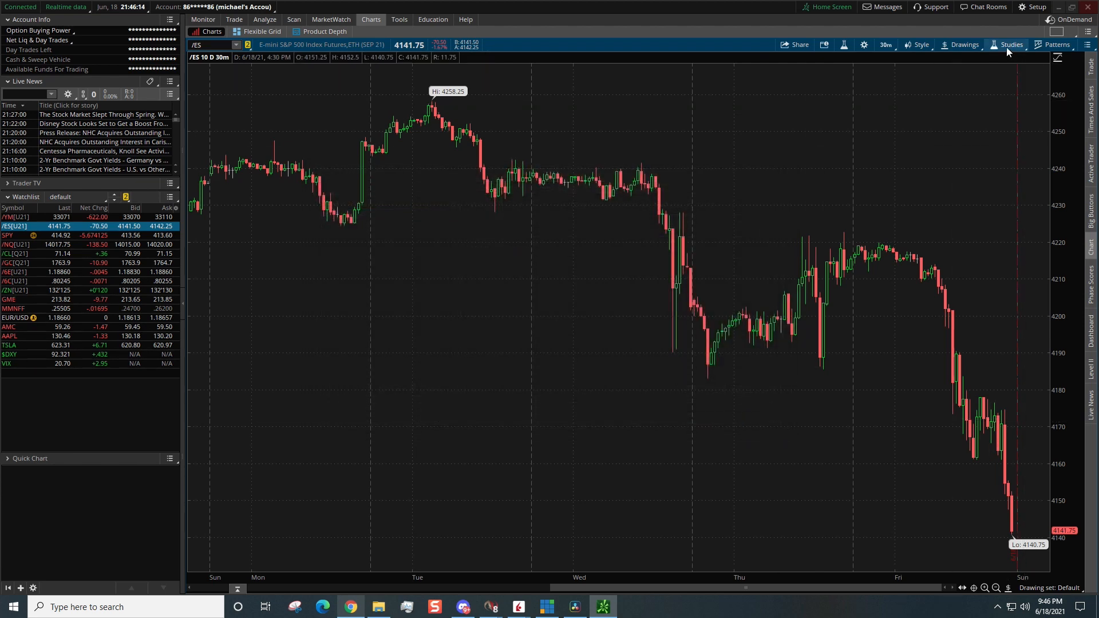
click(1009, 45)
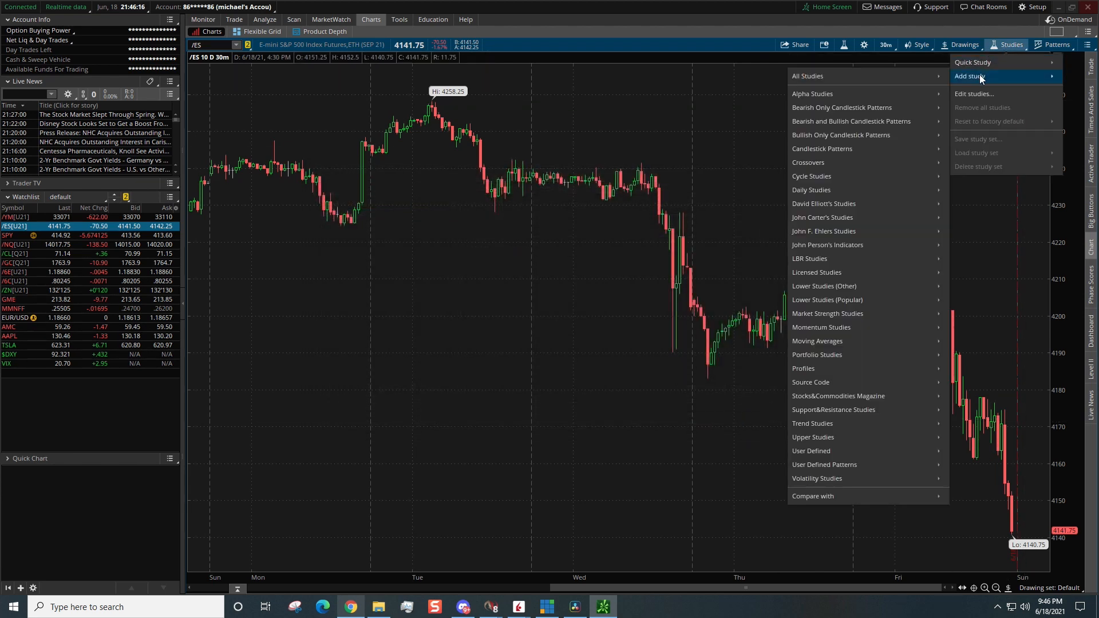
mouse_move(806, 76)
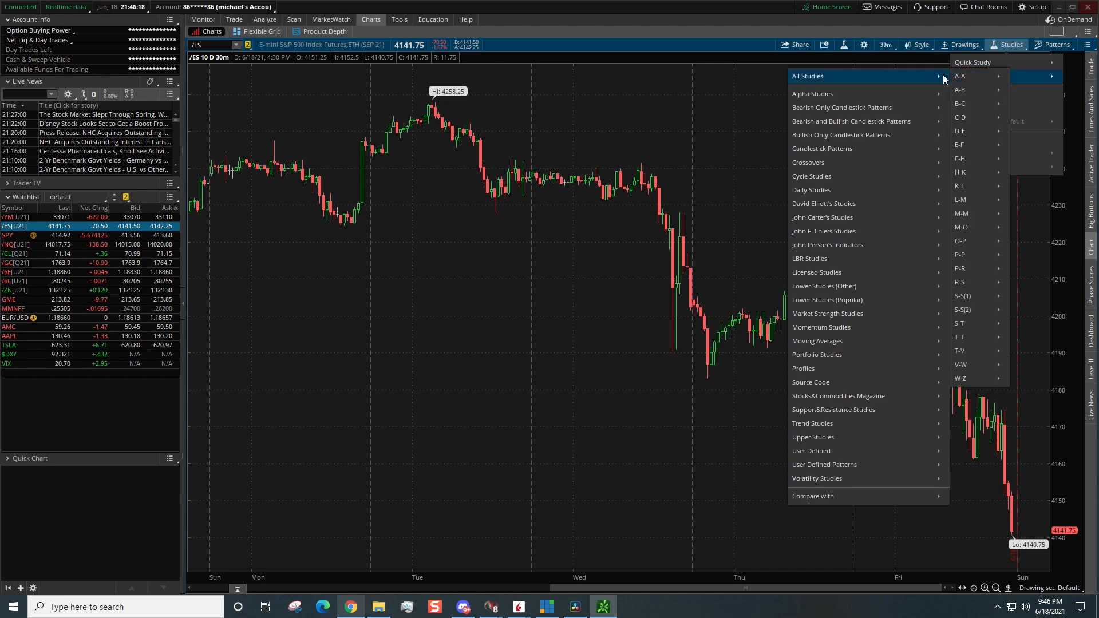
mouse_move(961, 364)
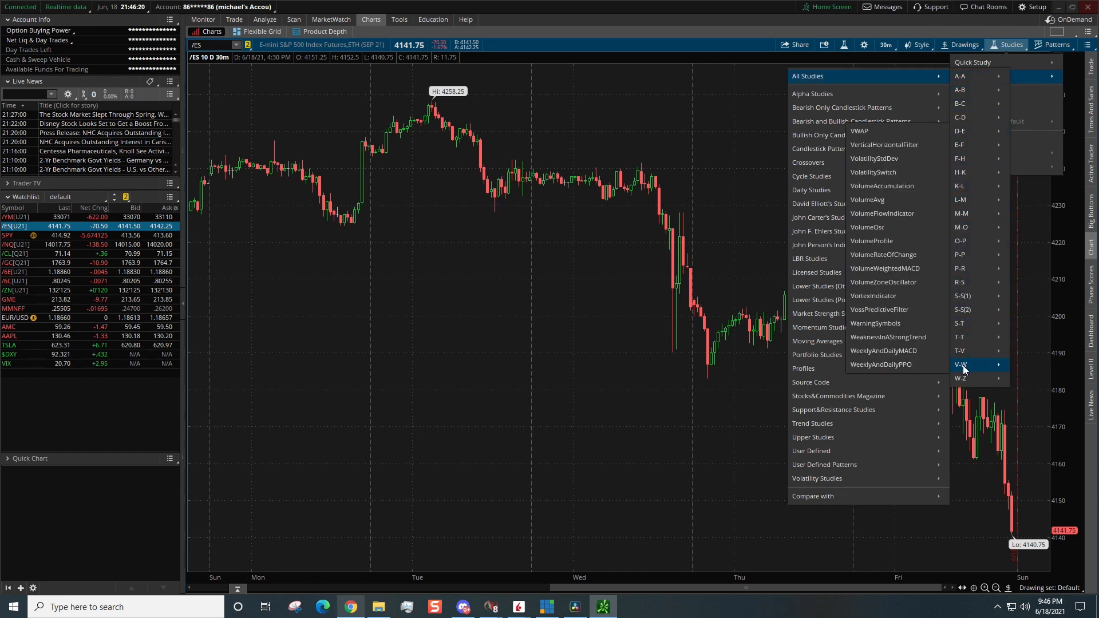
mouse_move(884, 281)
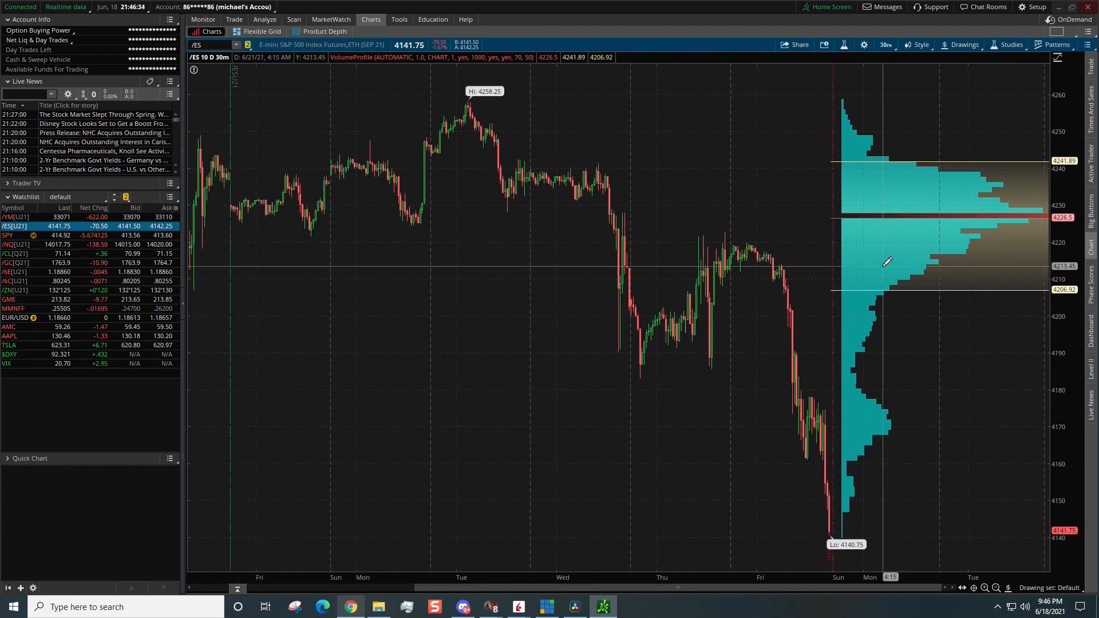
mouse_move(463, 169)
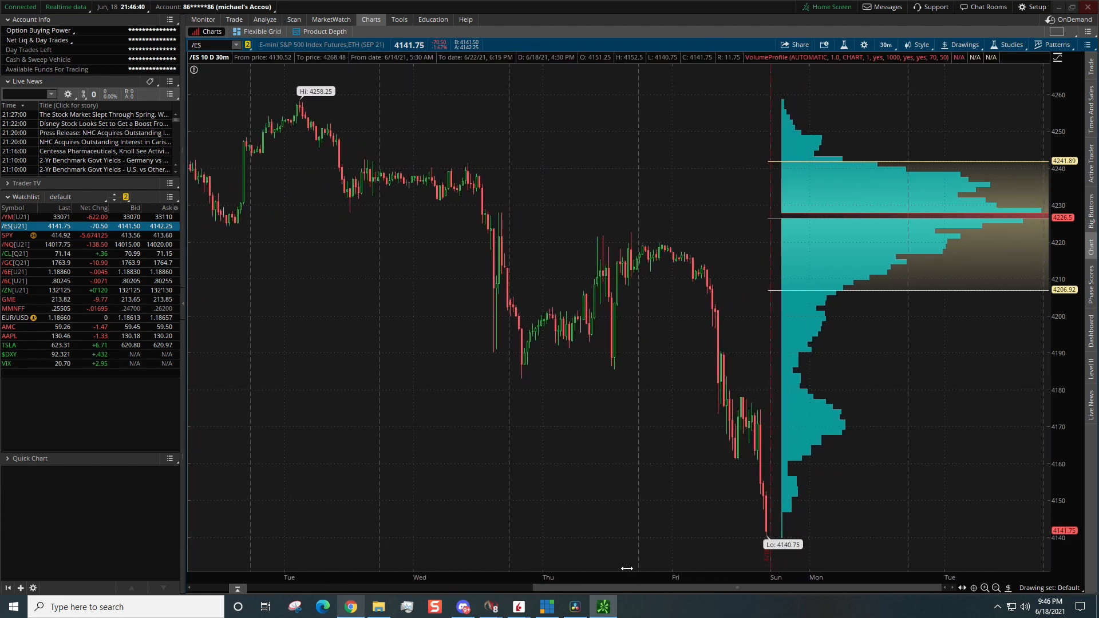
Step: Set VolumeProfile's price per row height mode to TICKSIZE and apply it to the /ES chart
click(1011, 45)
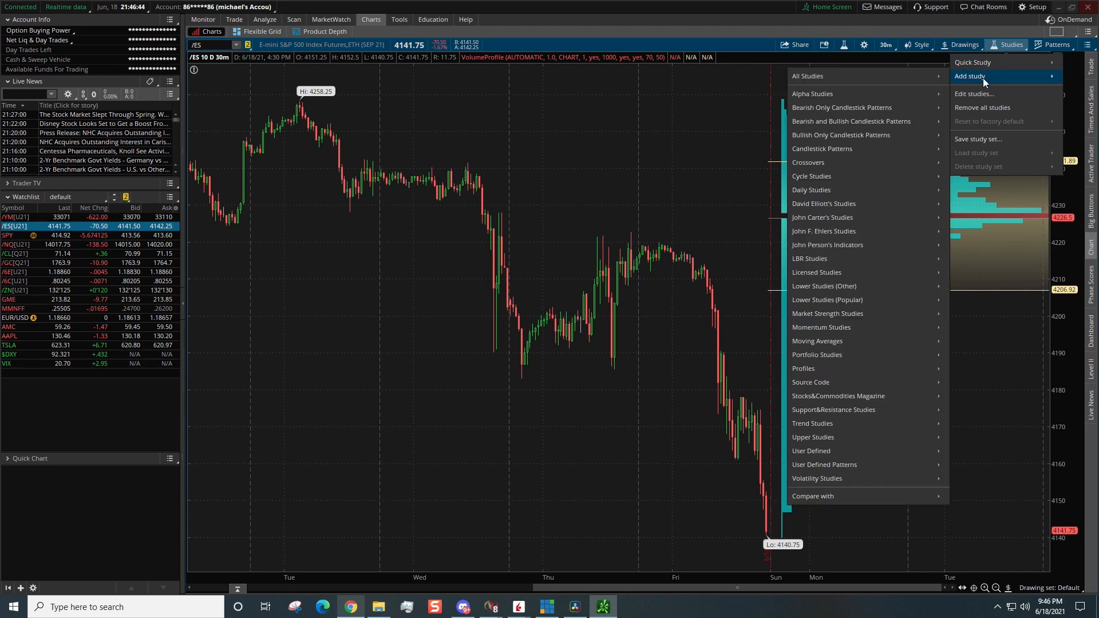
click(973, 93)
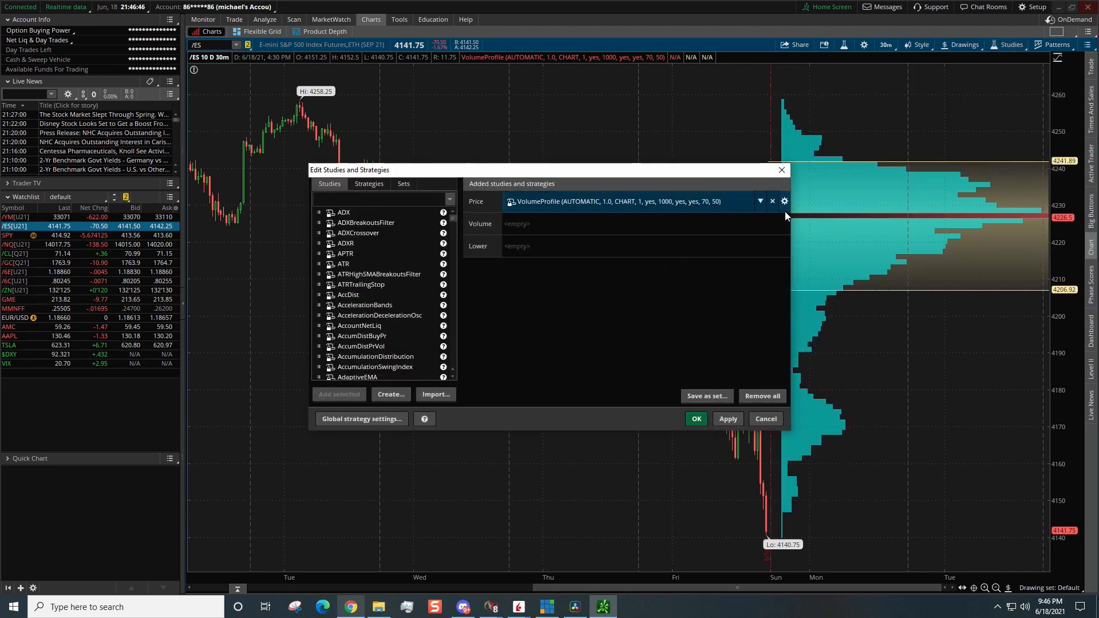
click(784, 202)
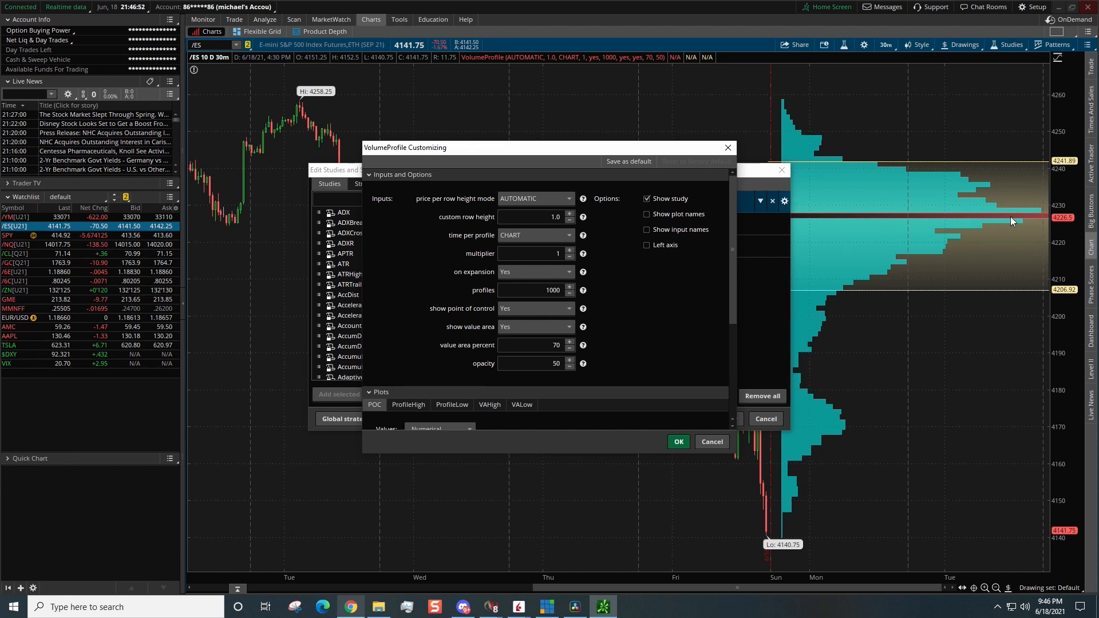
mouse_move(811, 225)
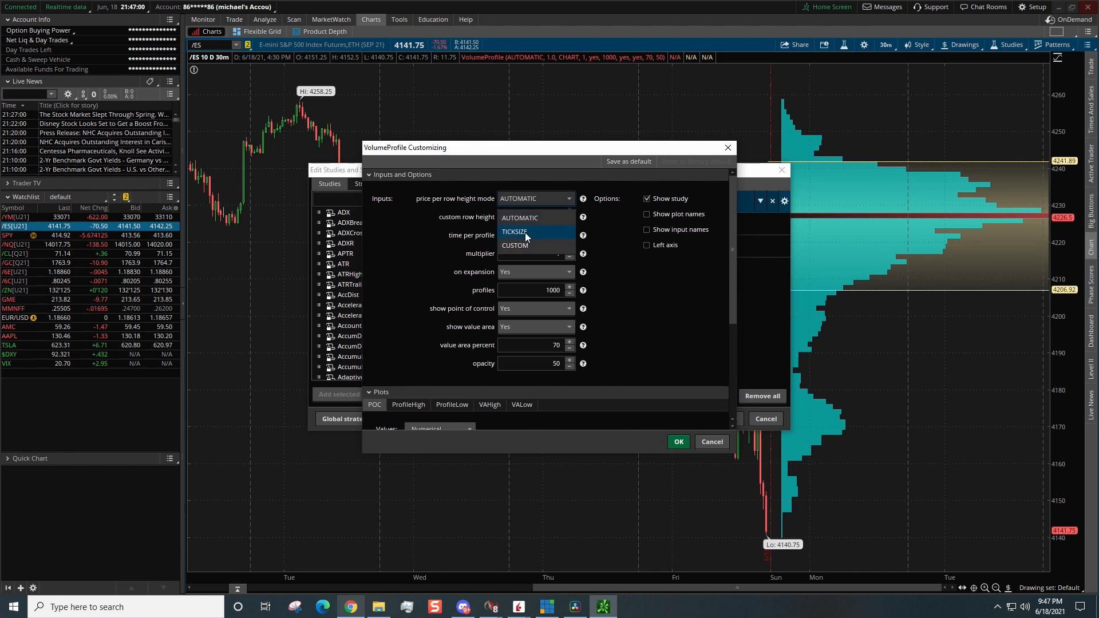
click(515, 231)
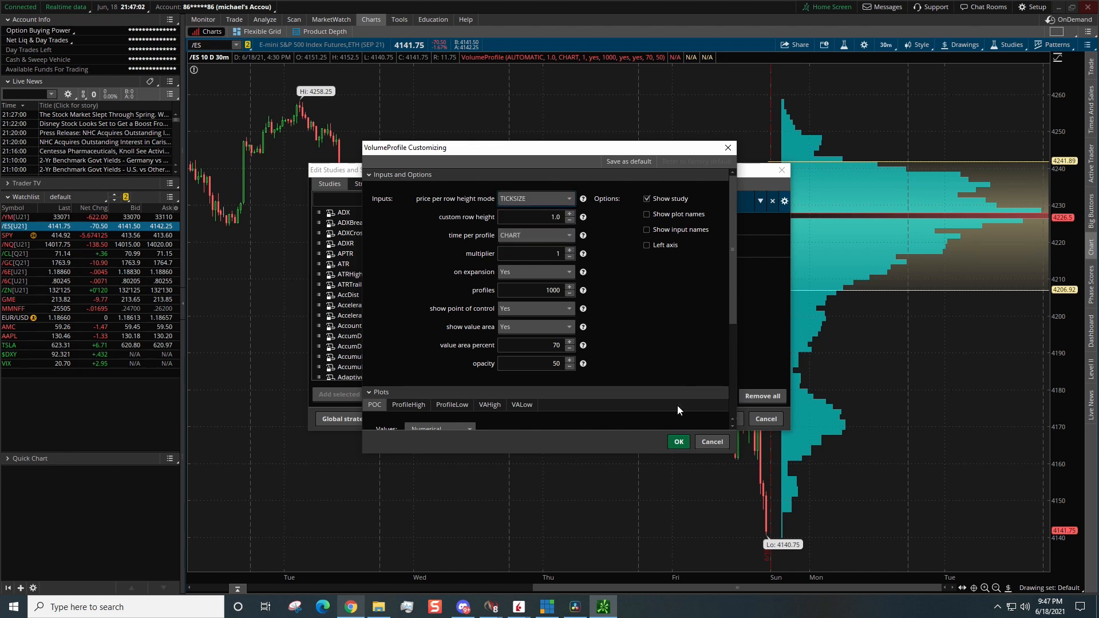
click(676, 442)
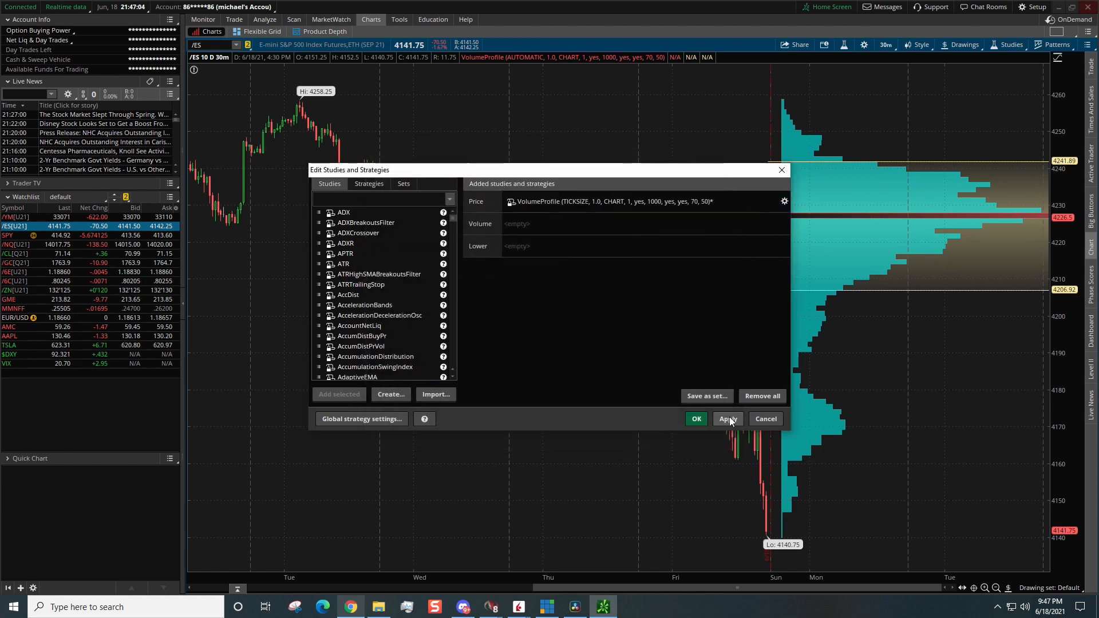
click(728, 419)
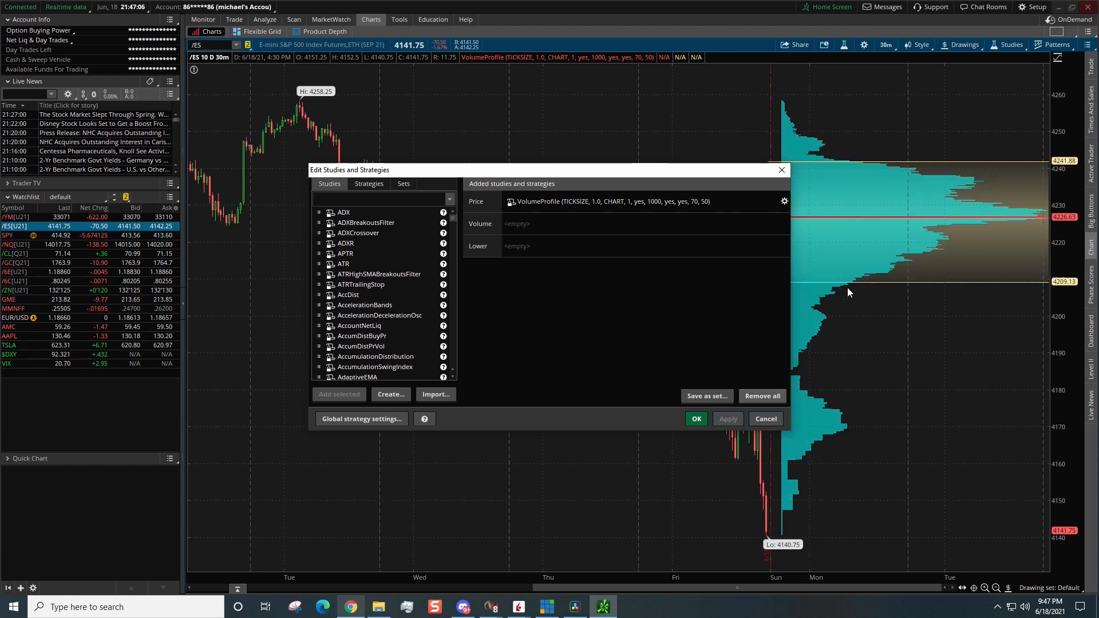
mouse_move(770, 297)
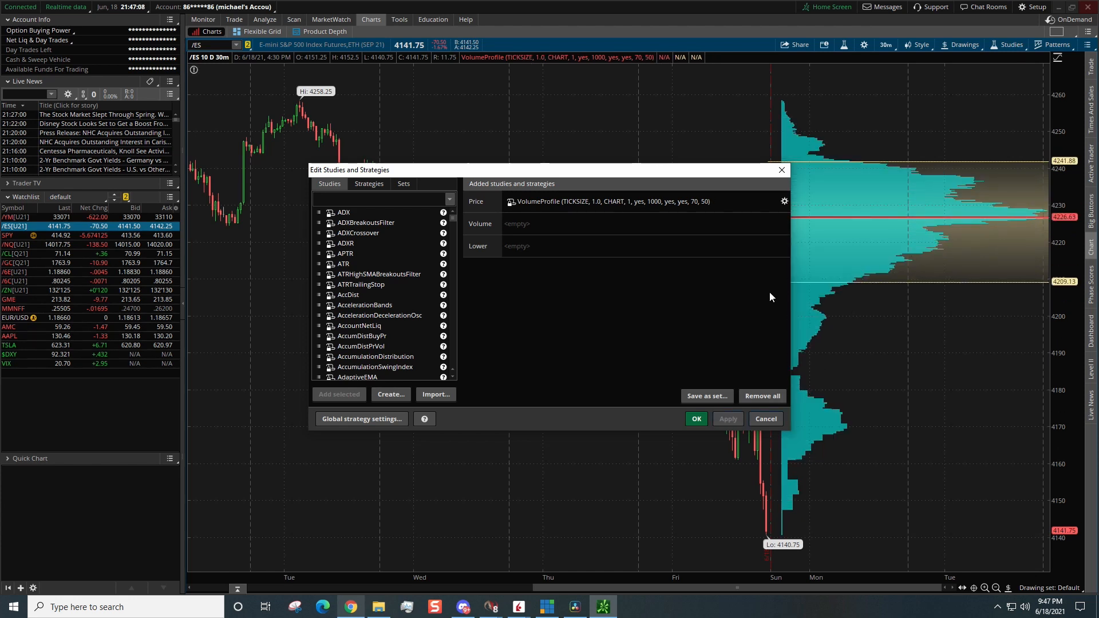
Step: Set VolumeProfile time per profile to DAY and on expansion to No
click(783, 202)
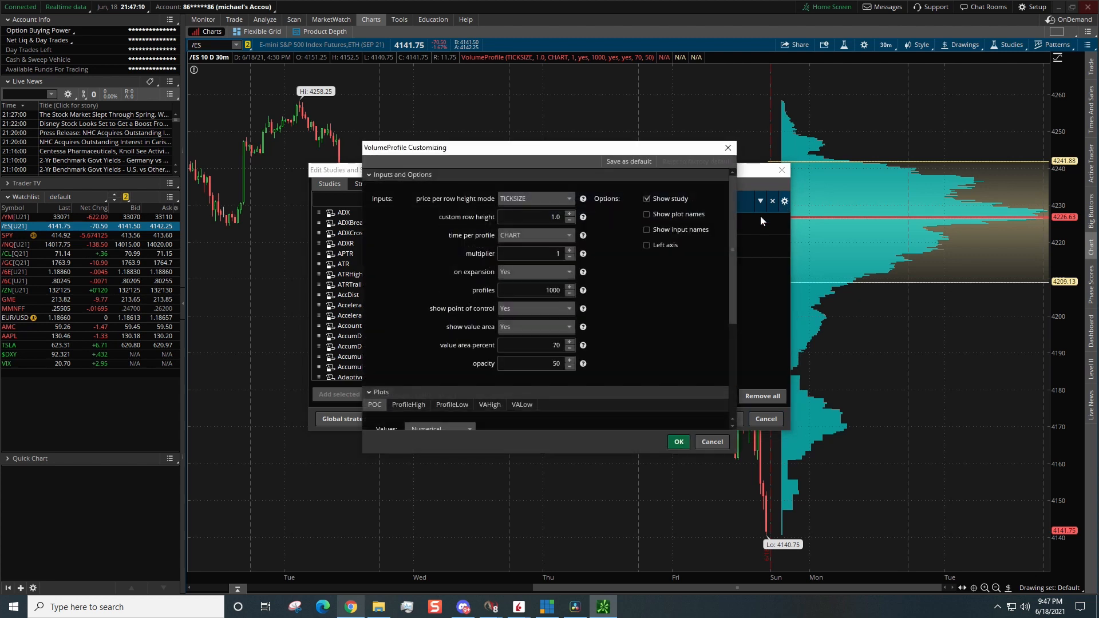
mouse_move(597, 245)
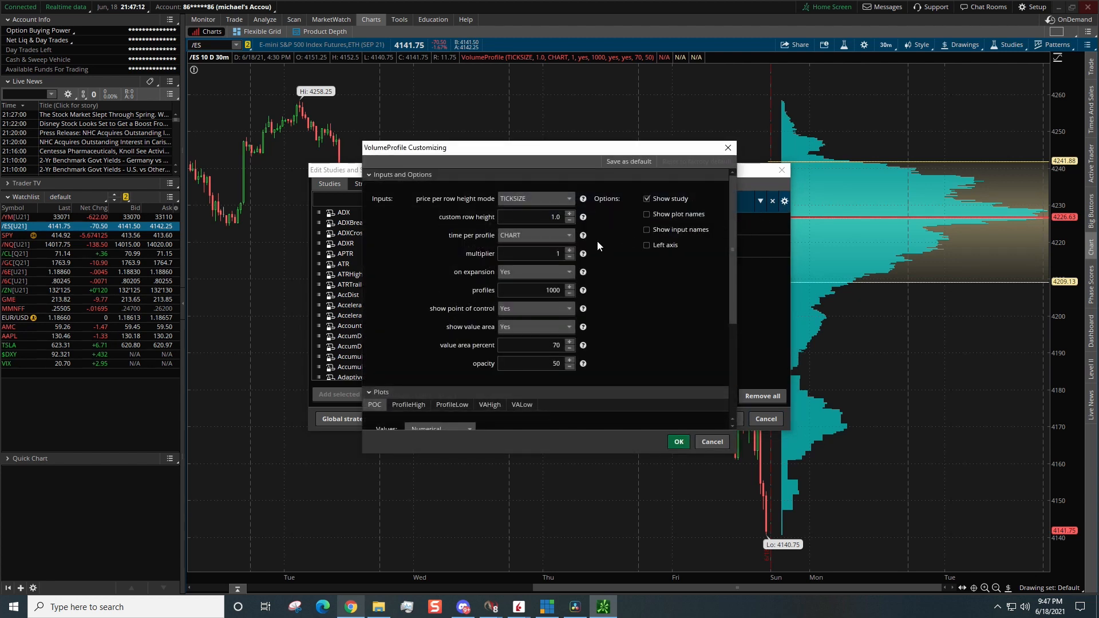
mouse_move(460, 242)
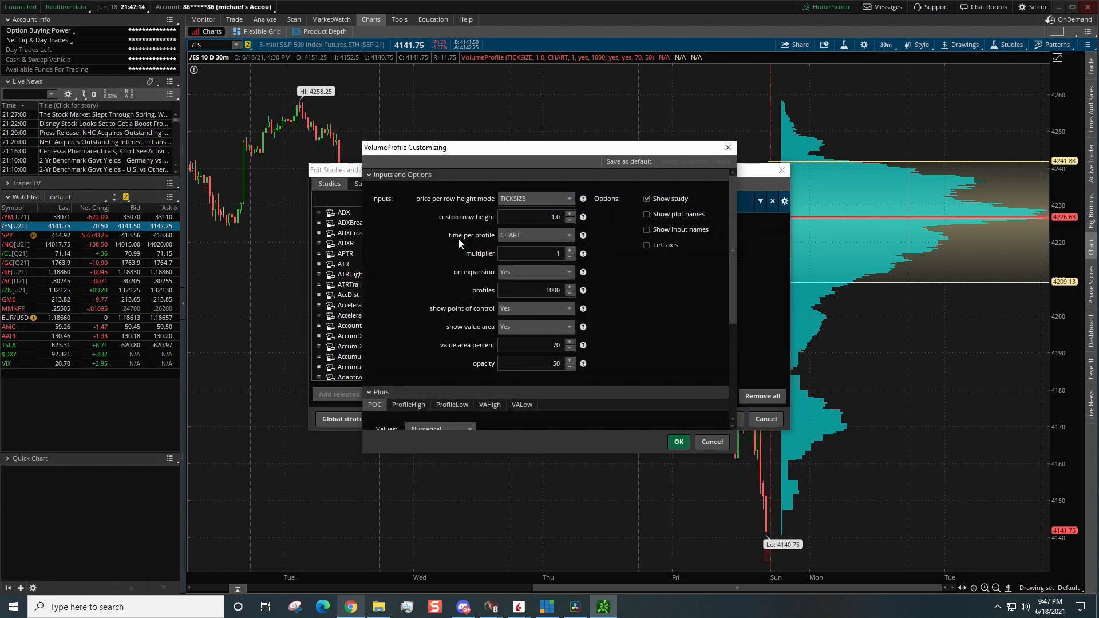
click(567, 234)
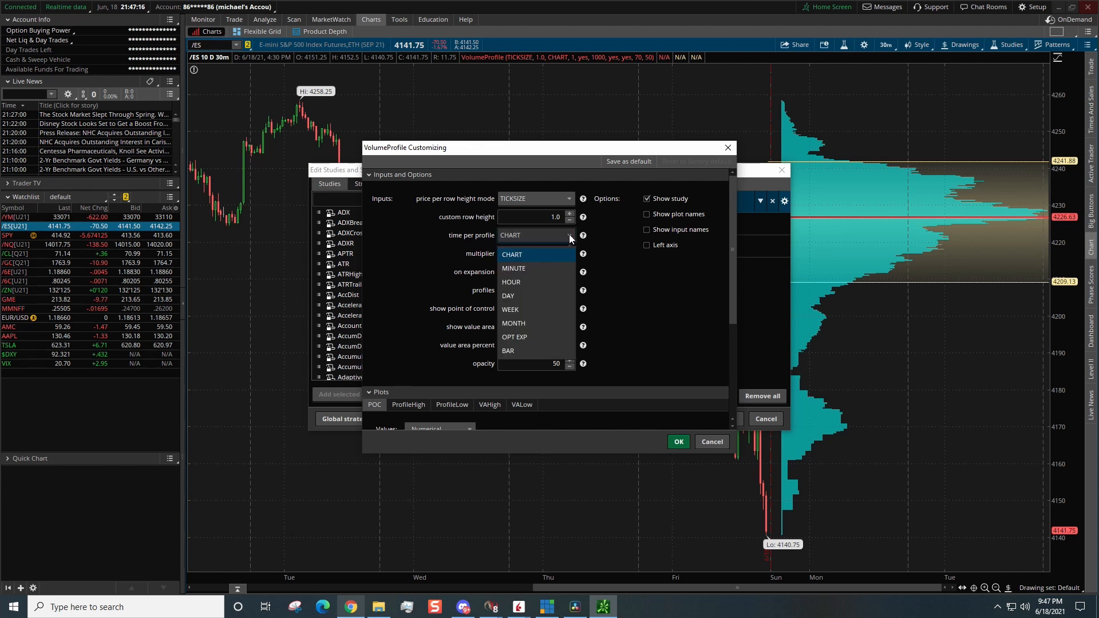
mouse_move(517, 295)
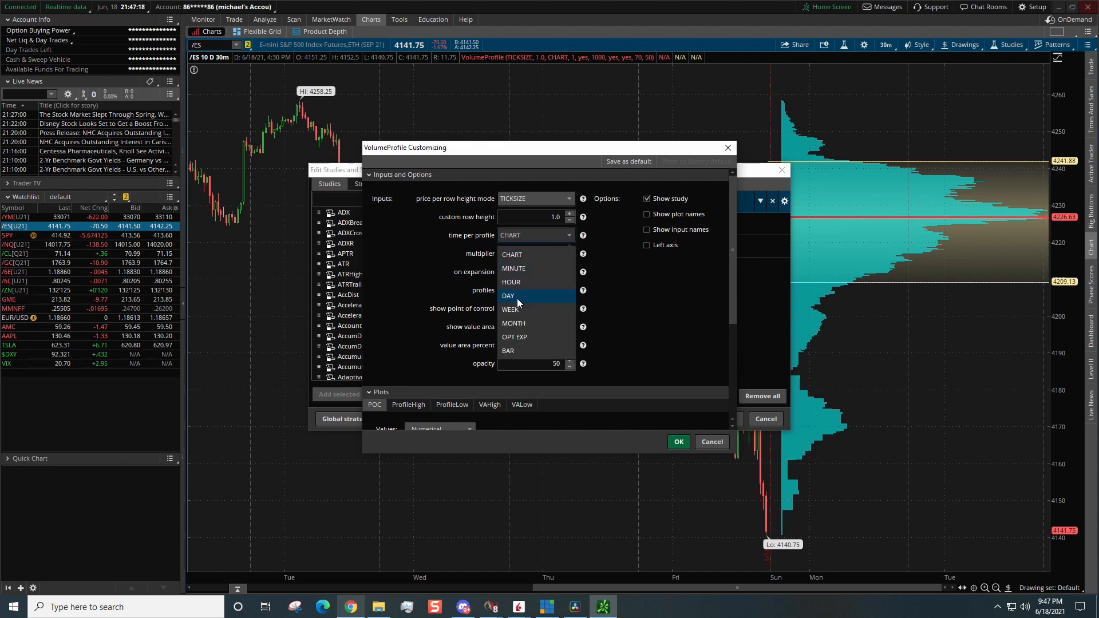
click(508, 295)
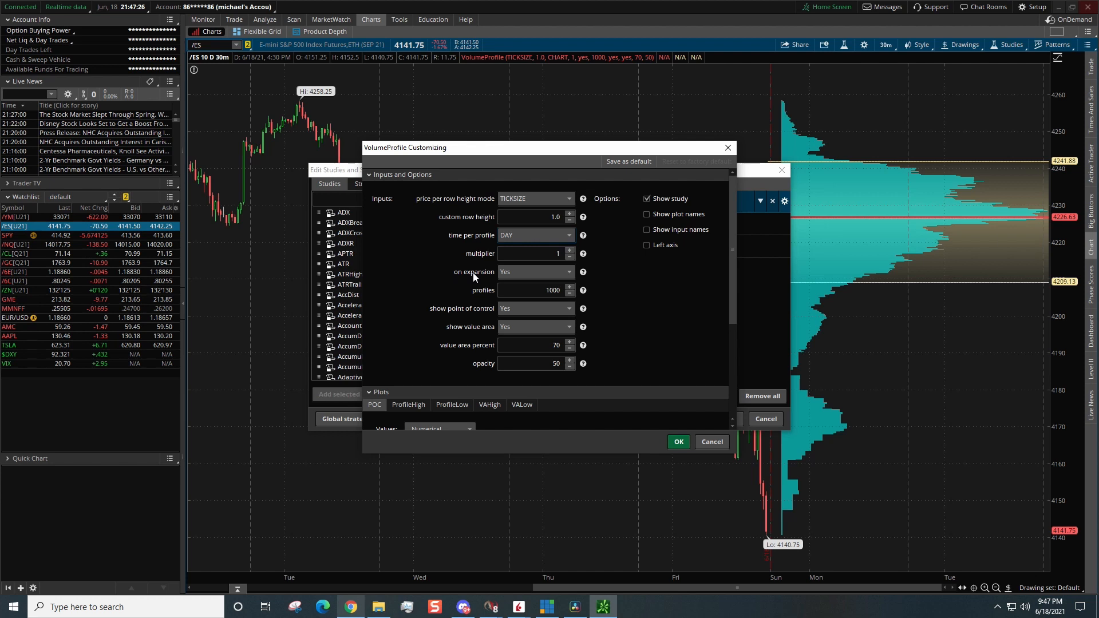
mouse_move(791, 576)
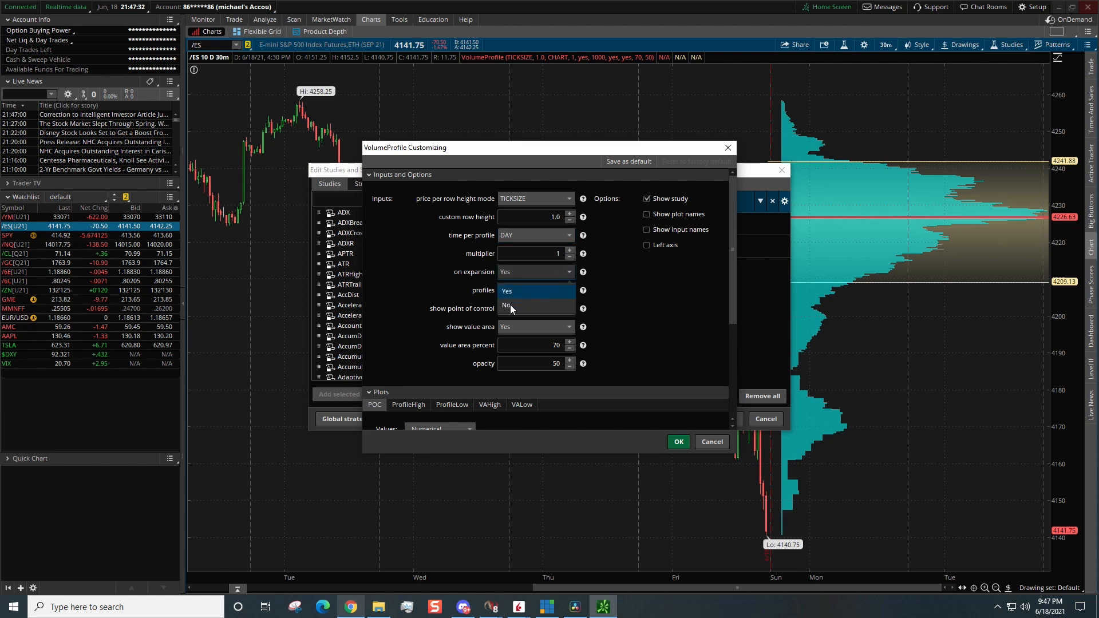
click(507, 304)
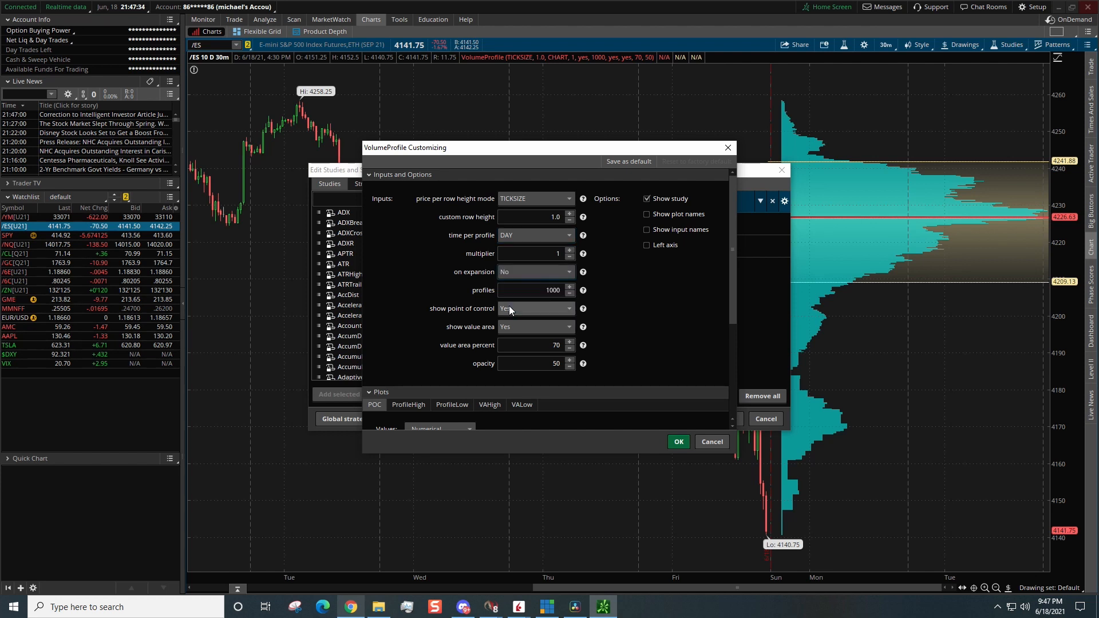
mouse_move(500, 312)
text(68)
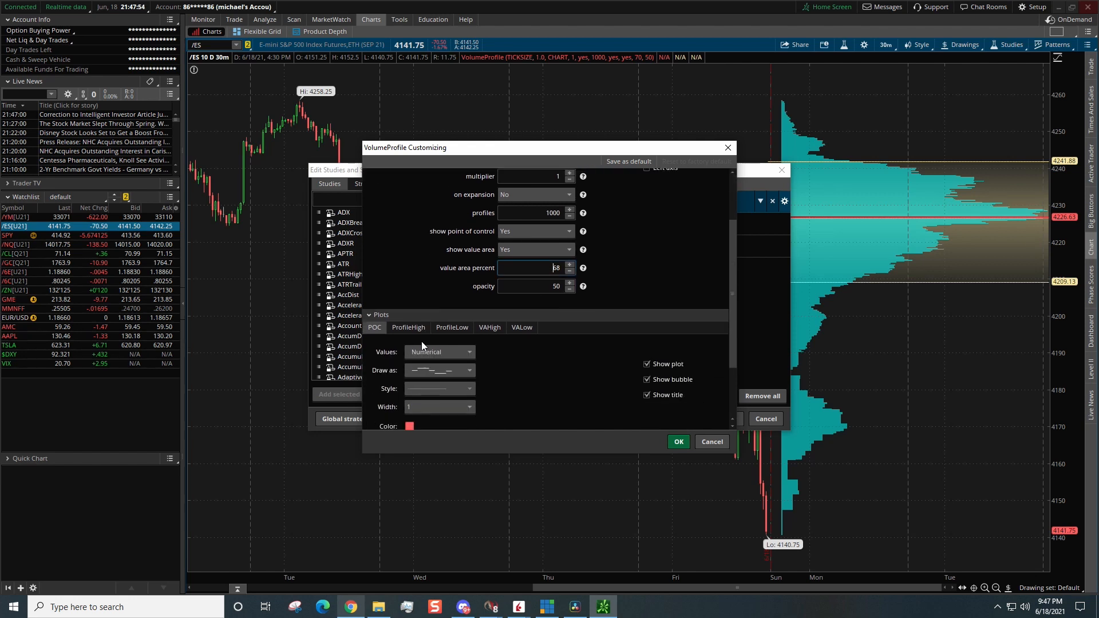
Step: Review the POC, ProfileHigh, ProfileLow, VAHigh and VALow plot options in turn
click(374, 250)
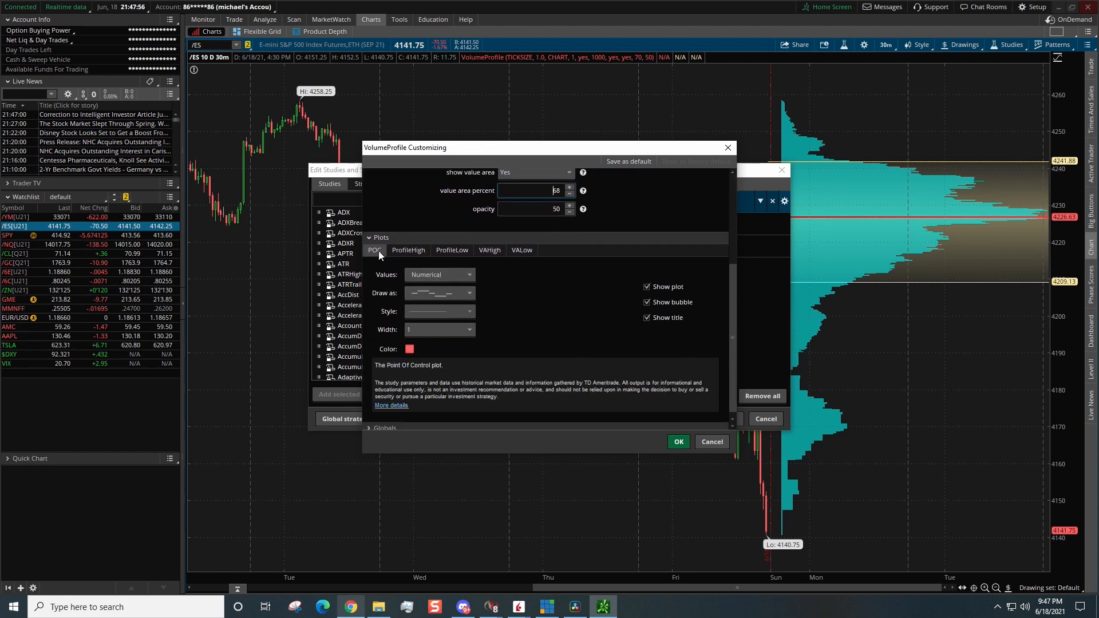
mouse_move(652, 274)
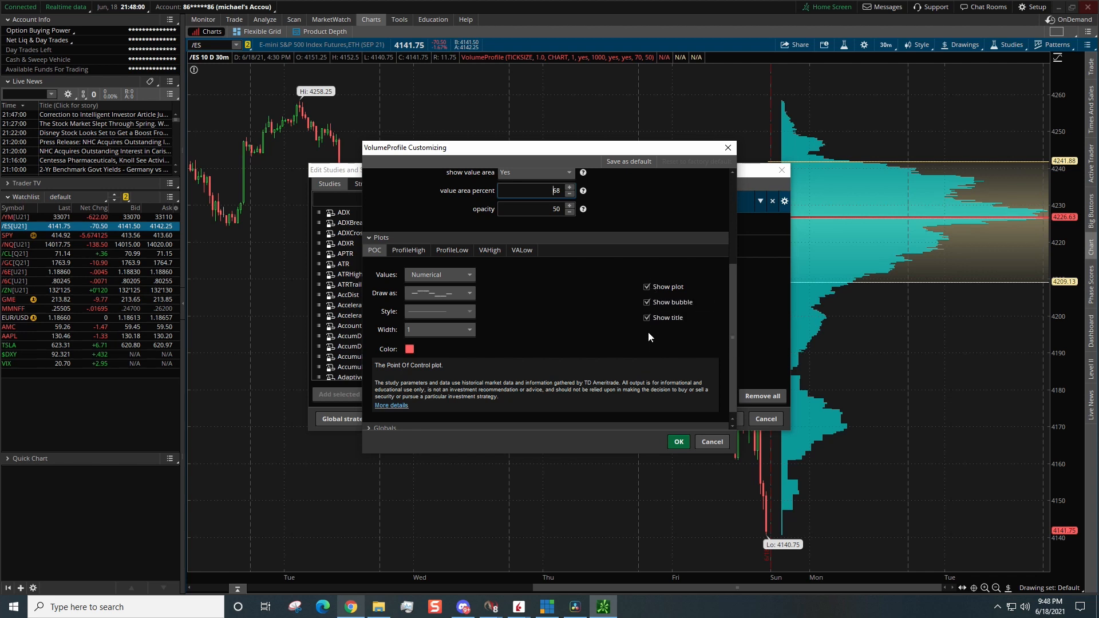
click(410, 350)
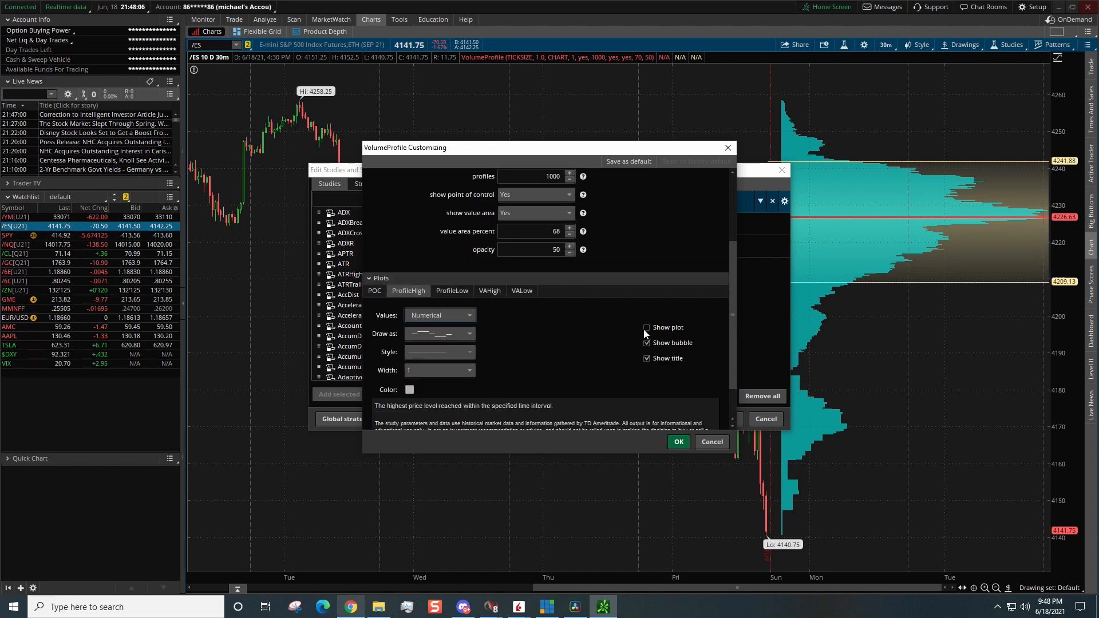
click(451, 290)
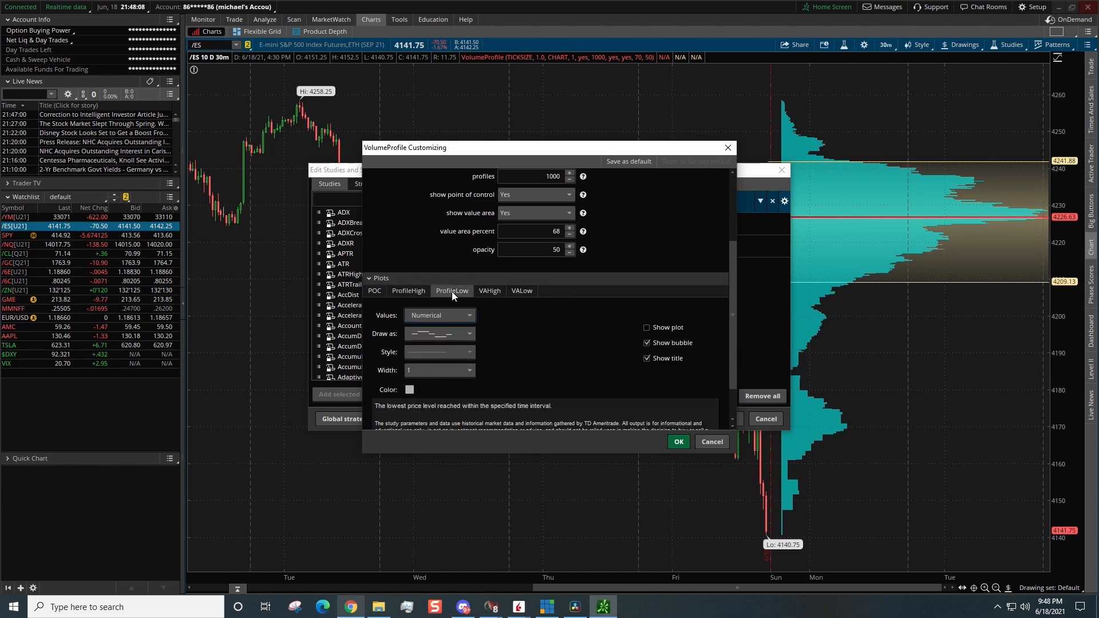
mouse_move(591, 317)
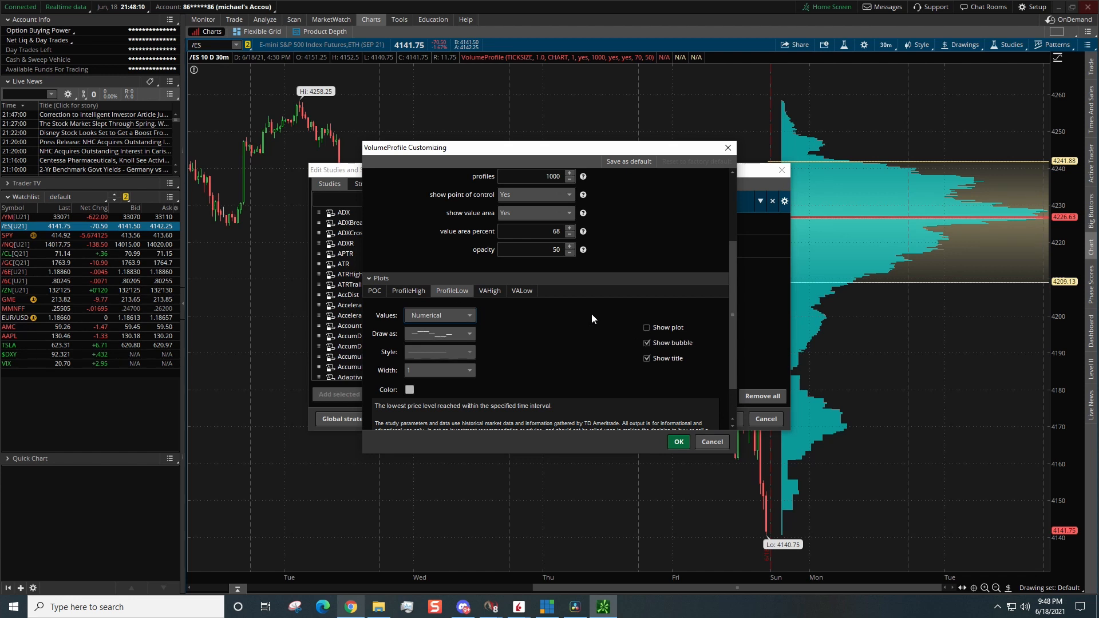
click(489, 289)
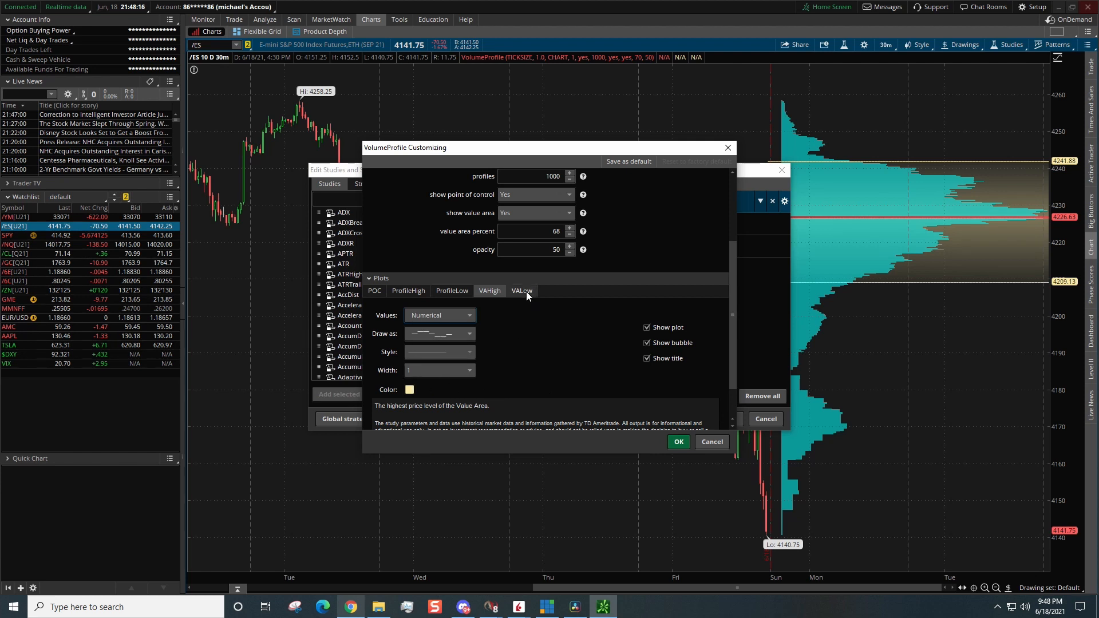
click(522, 291)
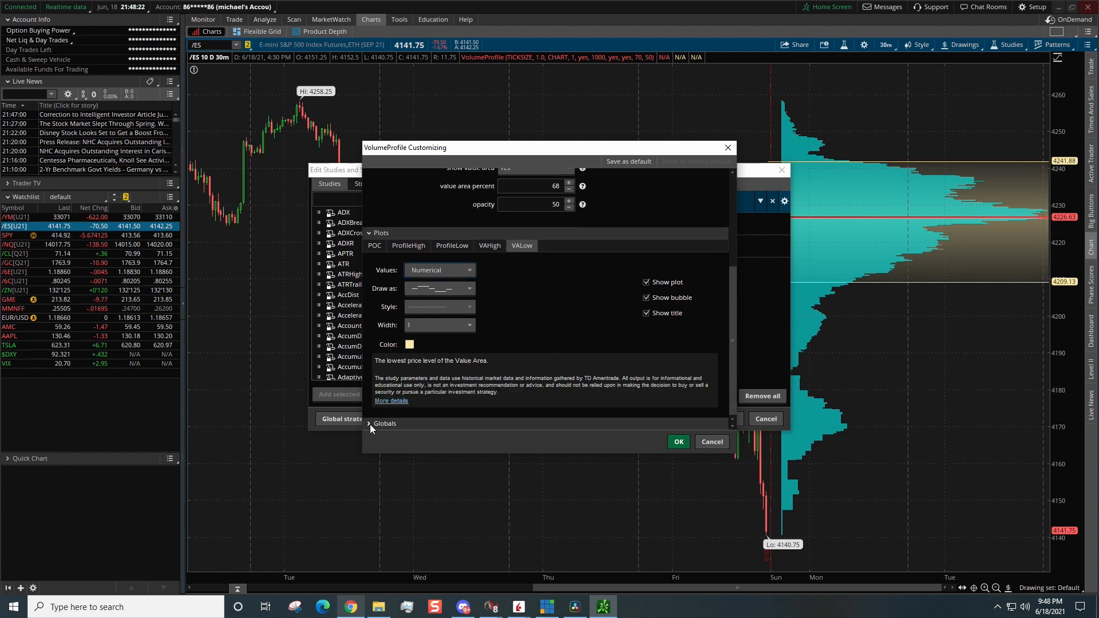
Step: In Globals colours, make Point Of Control yellow and Profile green
click(385, 424)
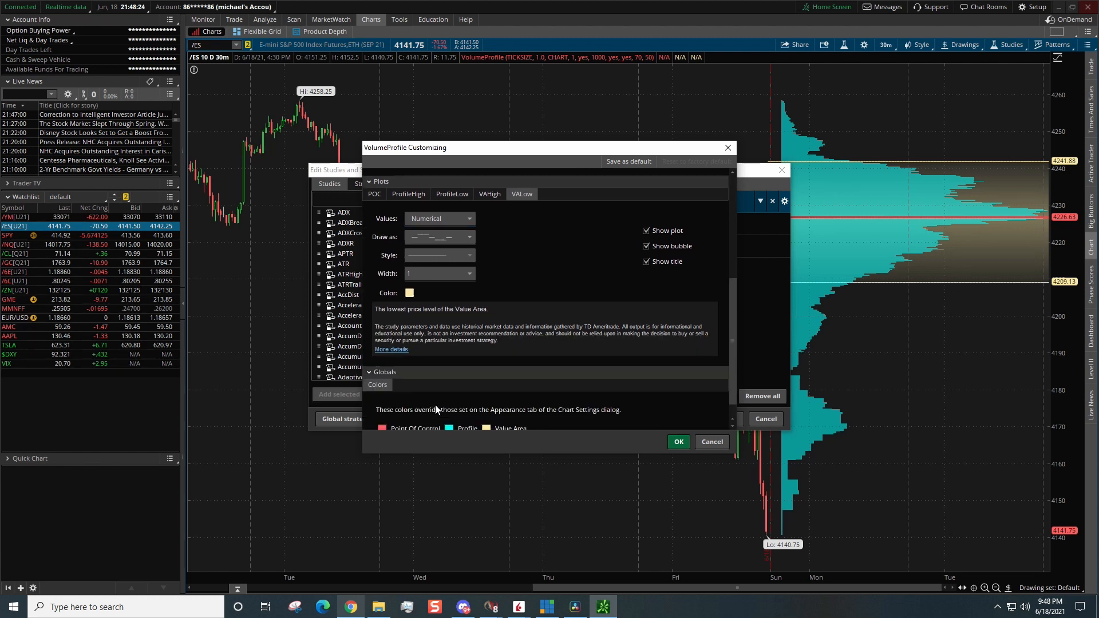
click(382, 407)
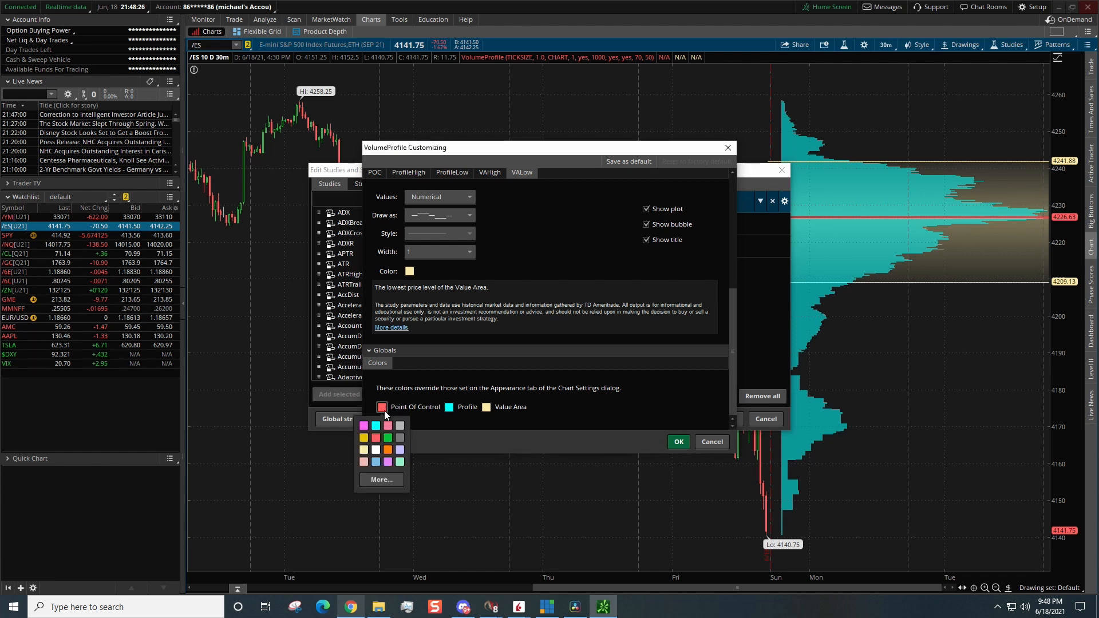
click(375, 426)
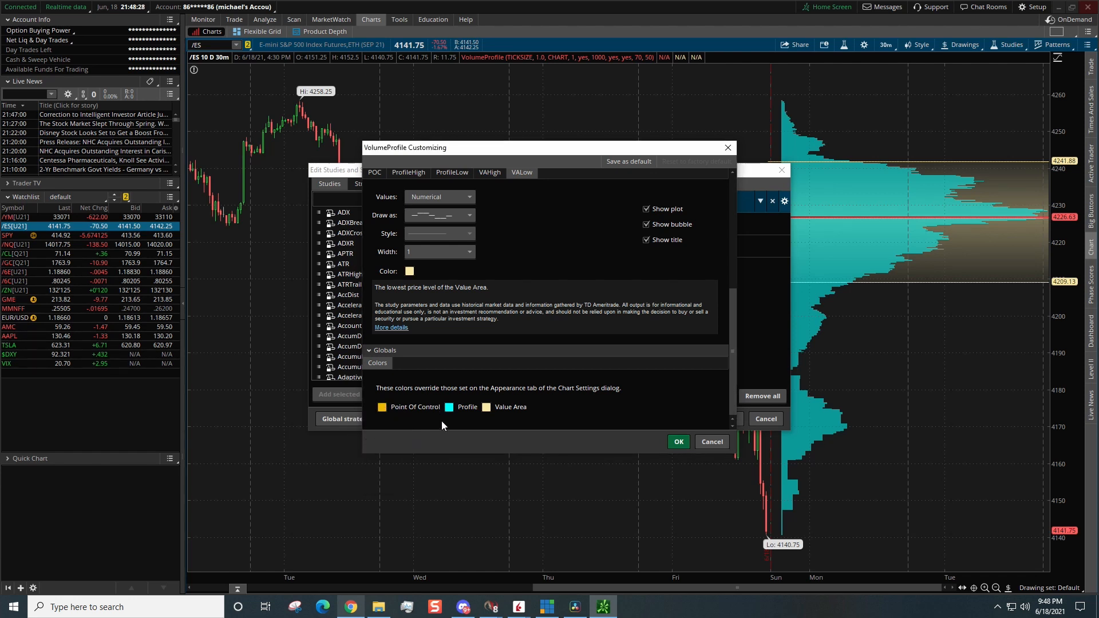
mouse_move(451, 416)
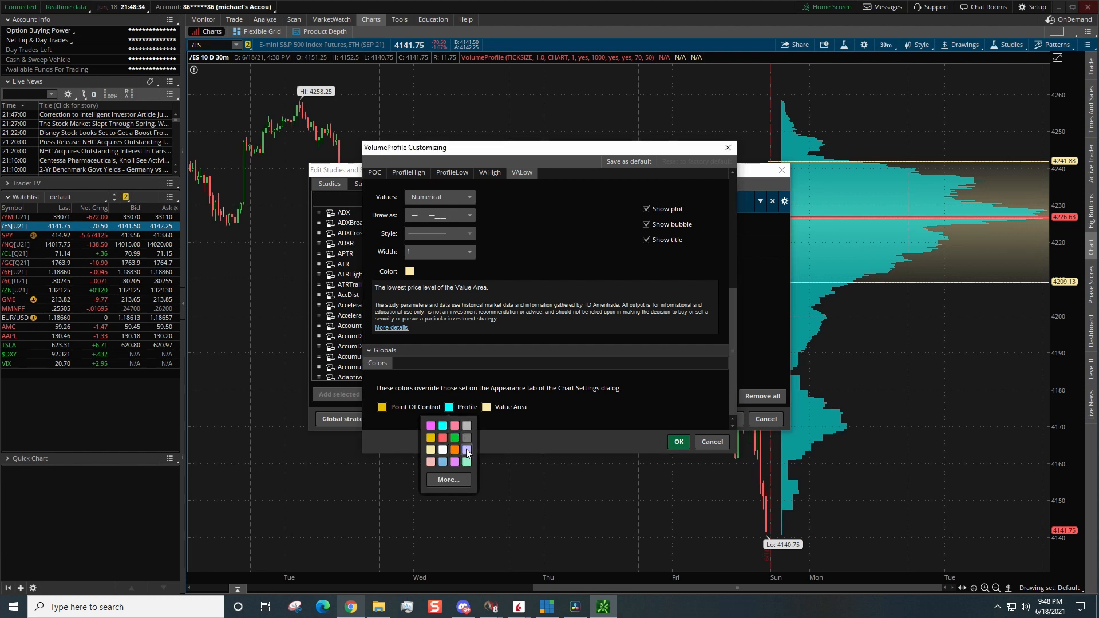
click(455, 440)
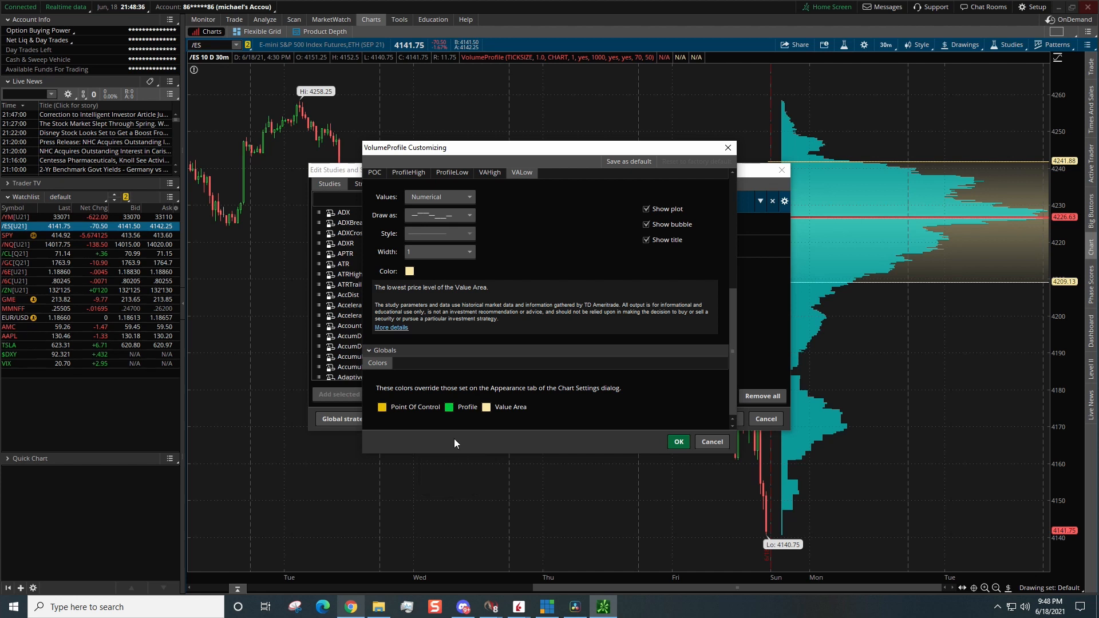
mouse_move(546, 430)
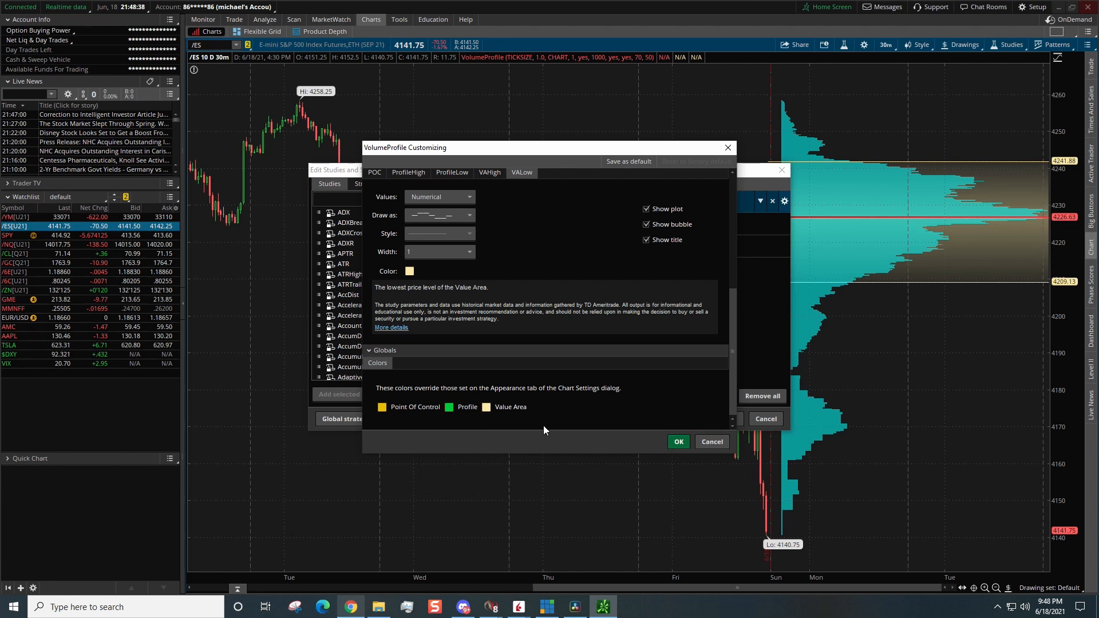
click(409, 271)
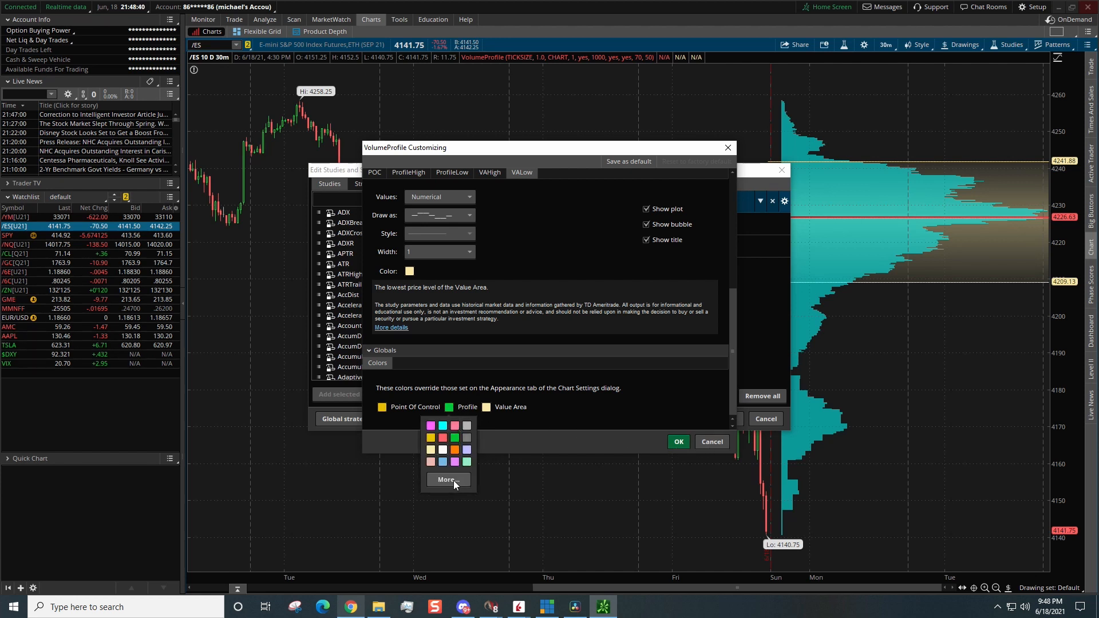
click(448, 480)
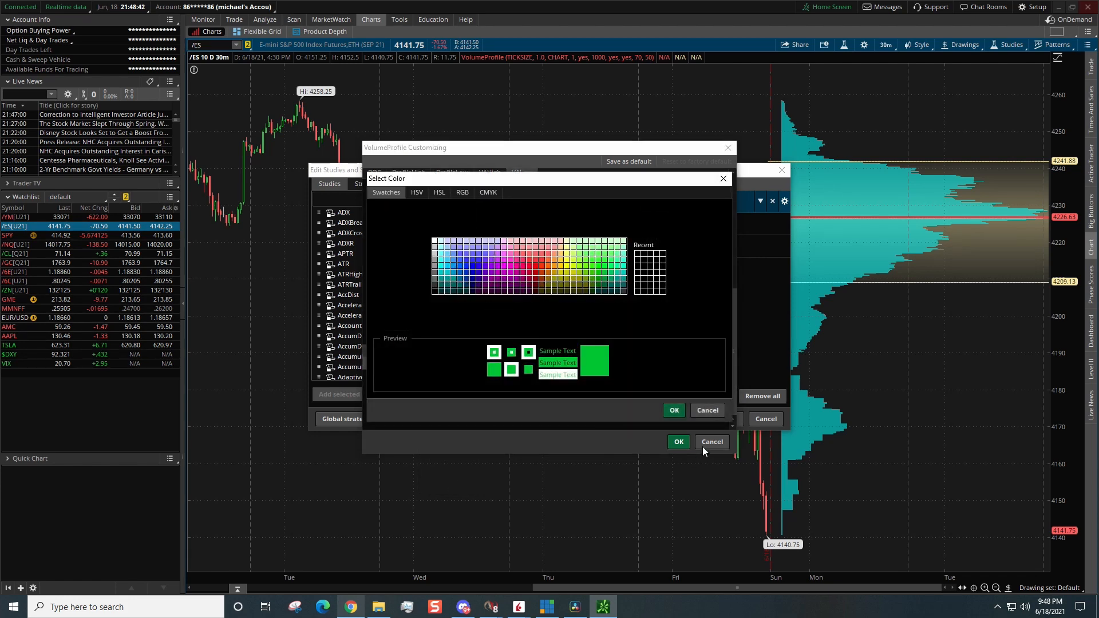
click(673, 410)
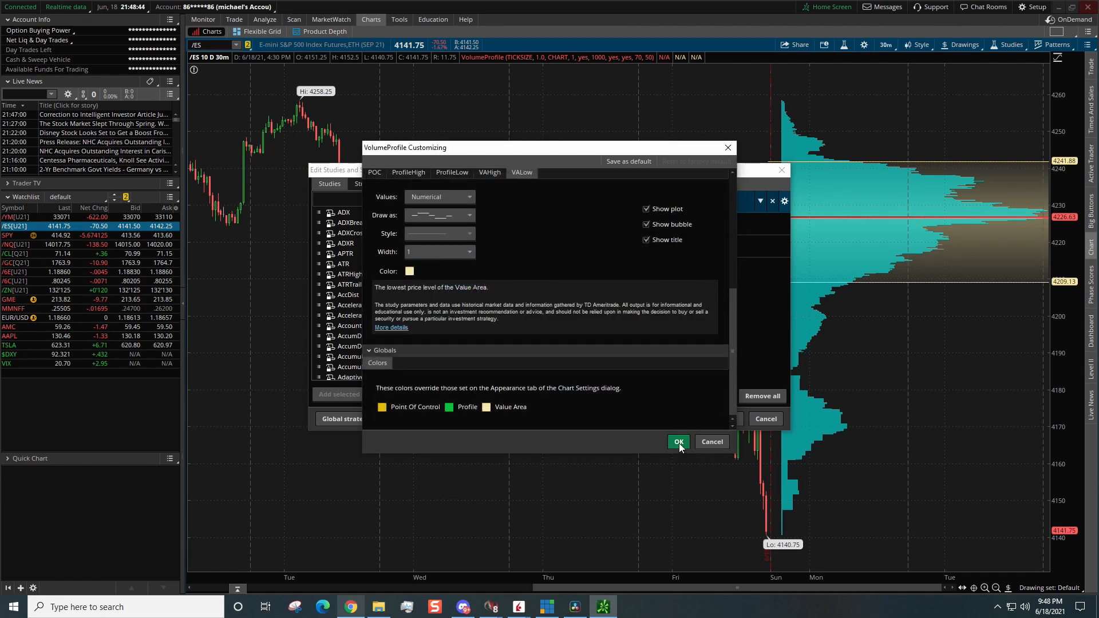
Step: Confirm the customization and apply the green daily VolumeProfile to the chart
click(677, 442)
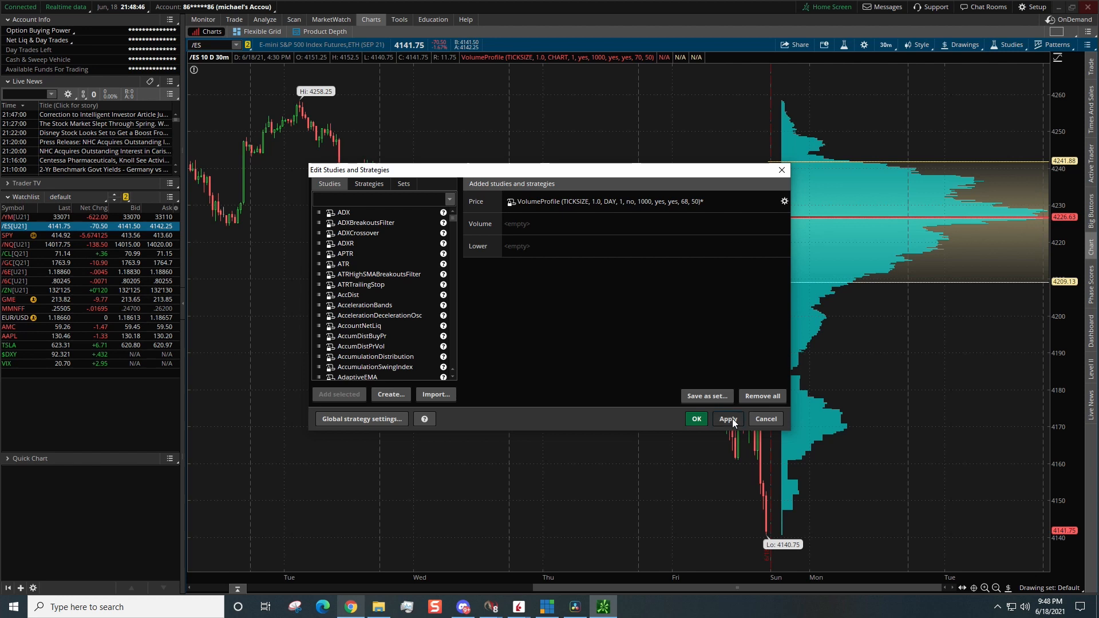
click(728, 419)
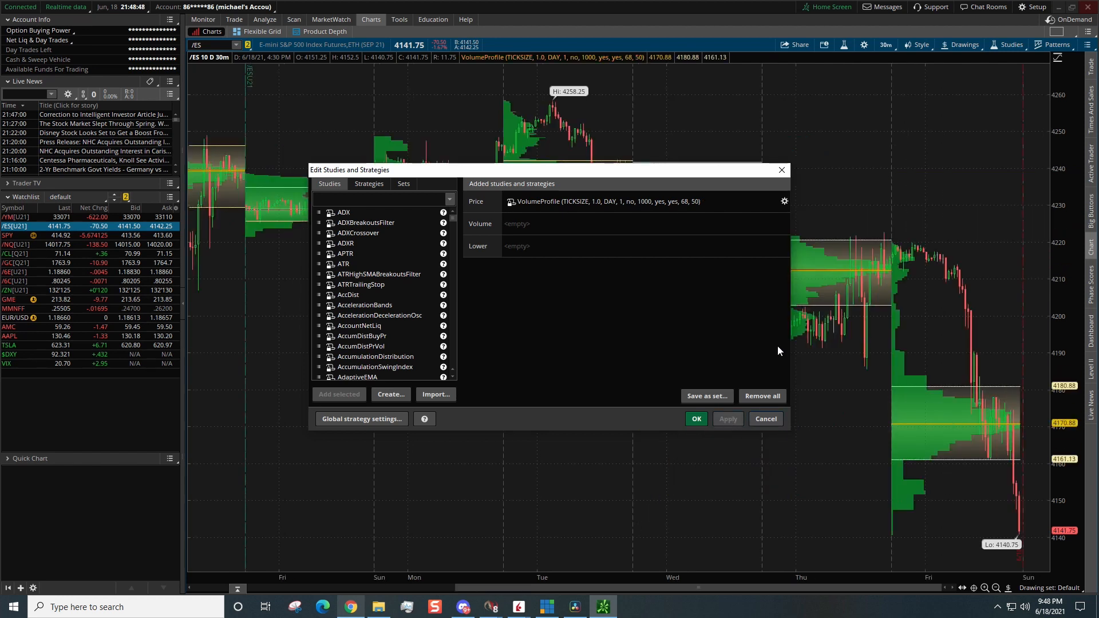
mouse_move(892, 394)
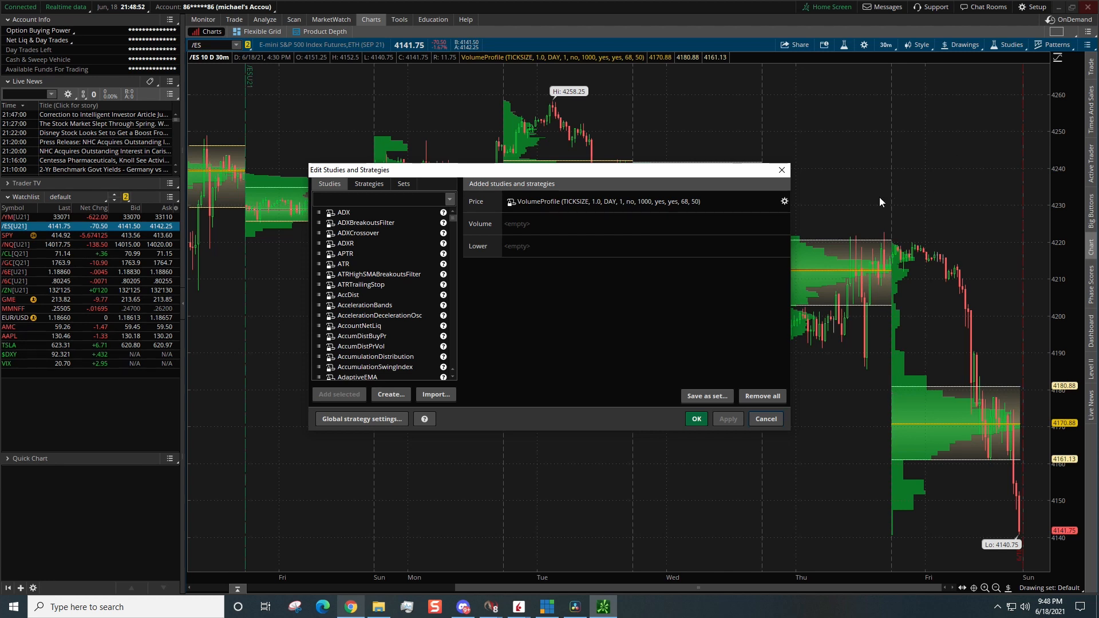
click(784, 202)
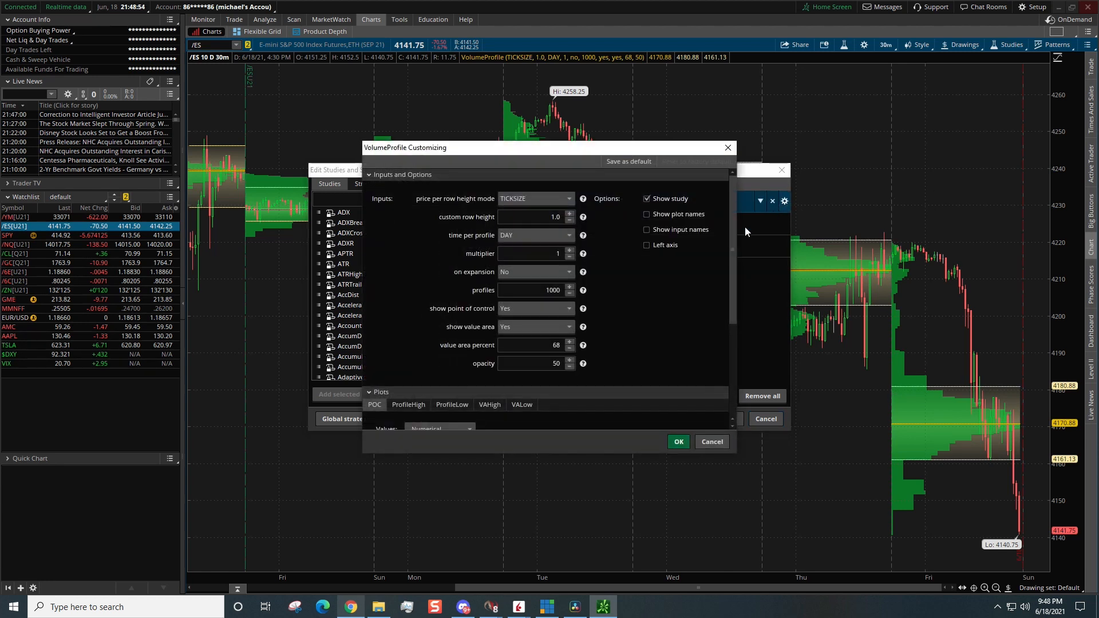
click(374, 327)
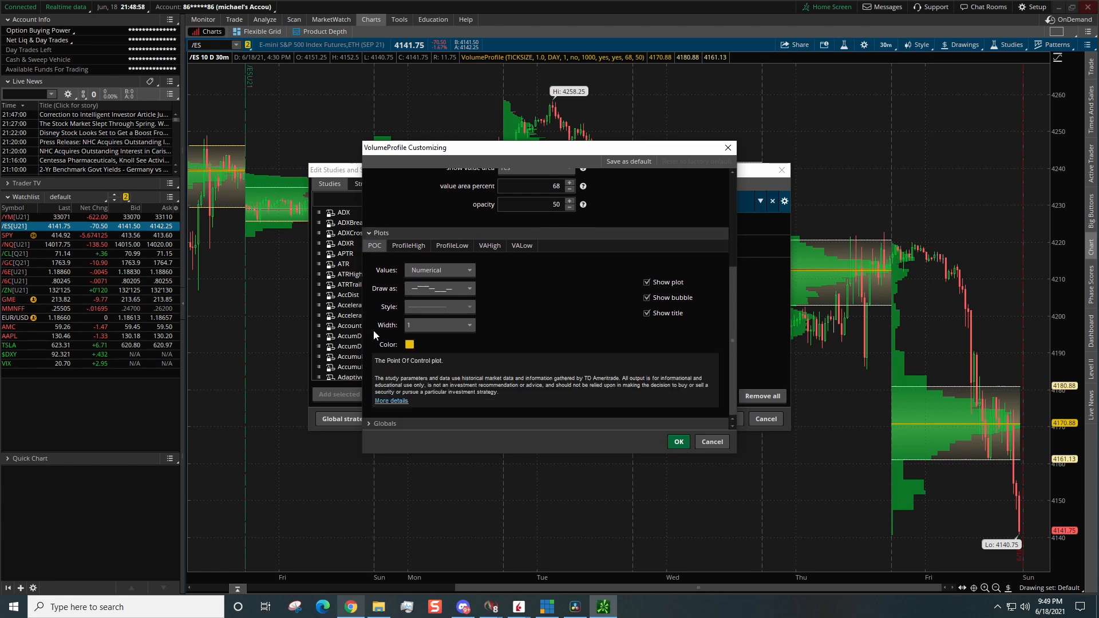
click(468, 324)
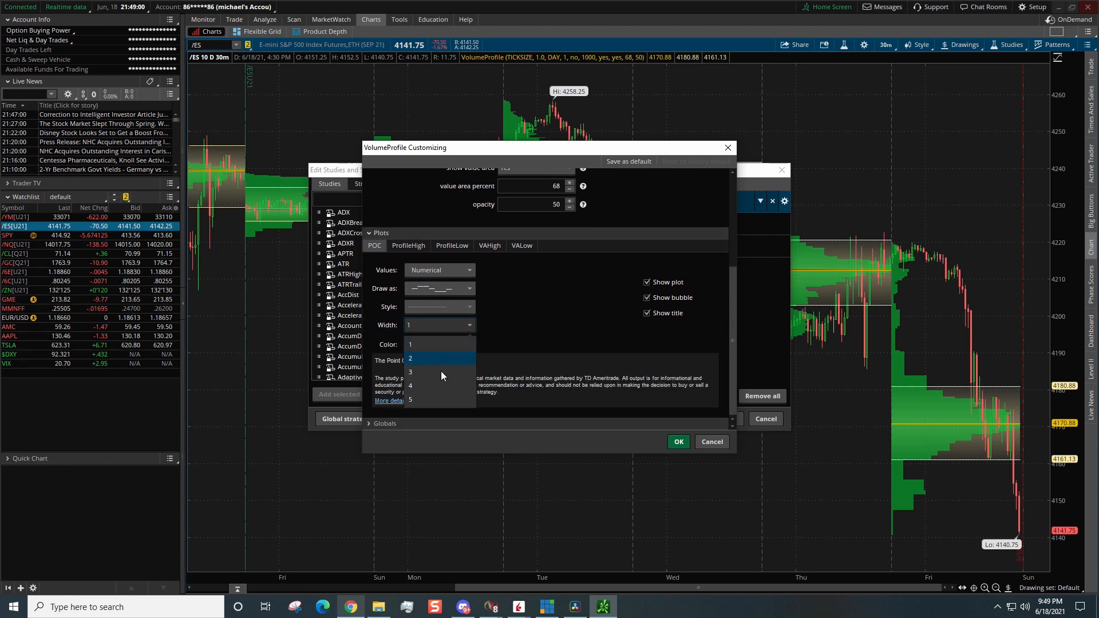
click(411, 401)
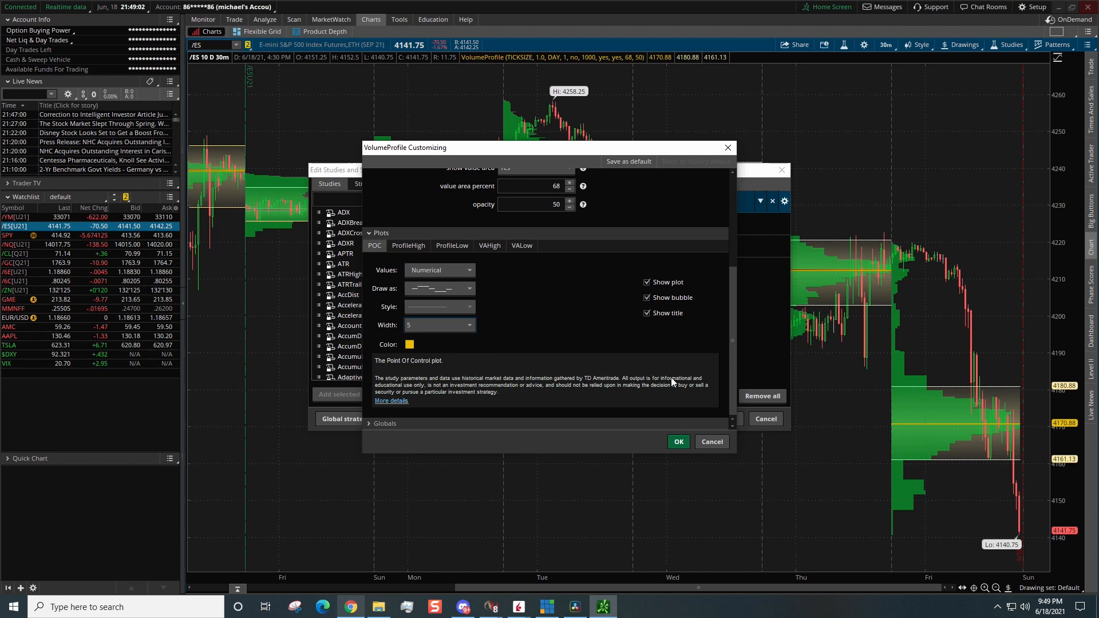
click(676, 442)
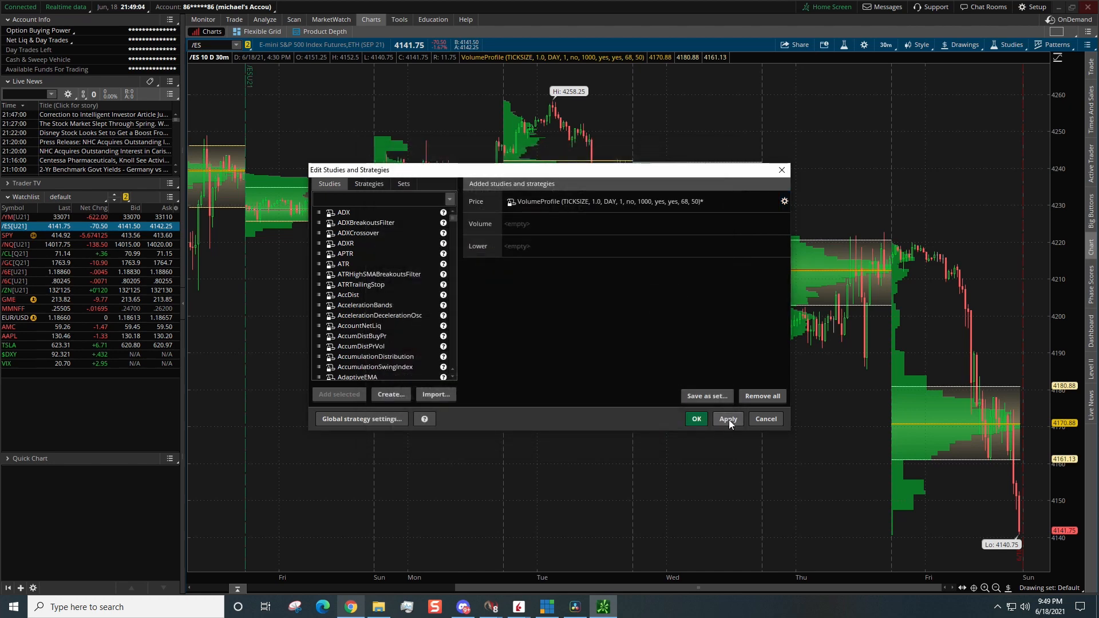
click(695, 419)
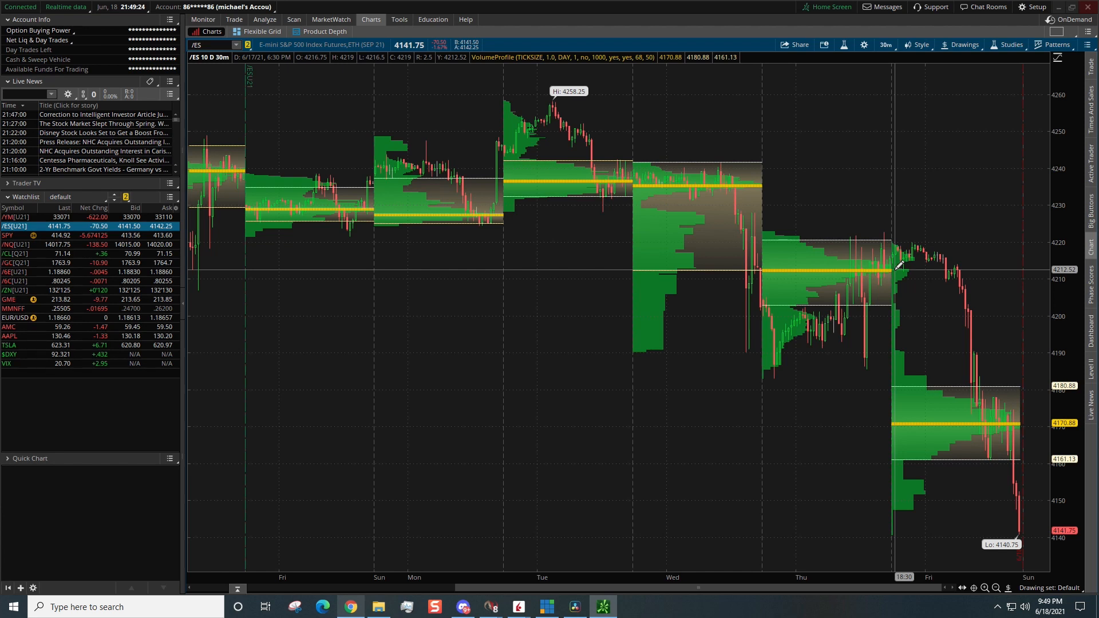
mouse_move(792, 342)
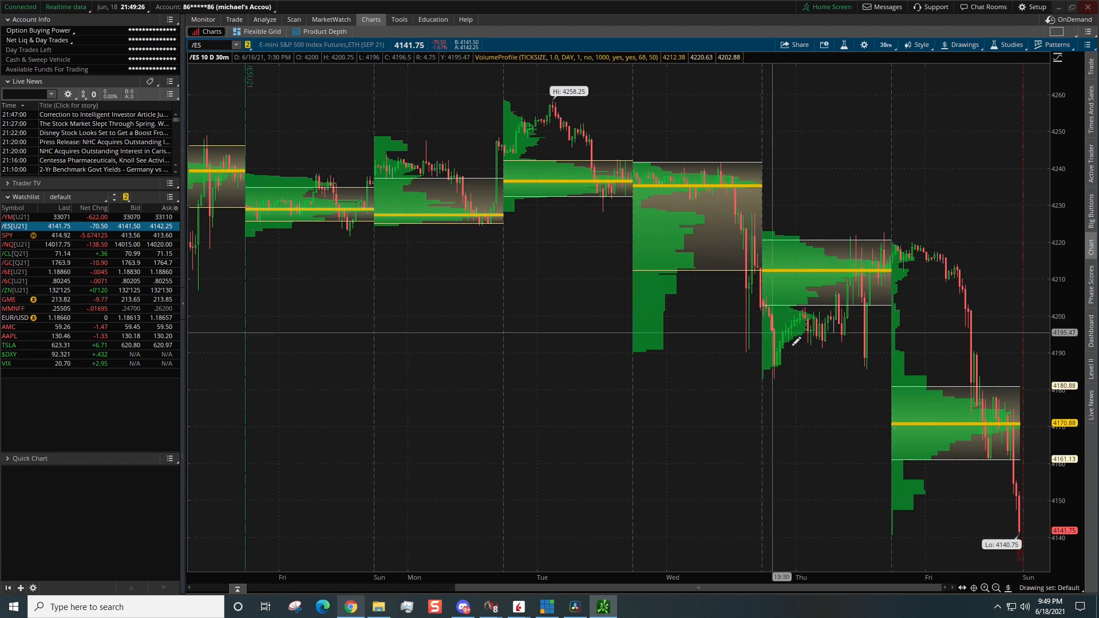
mouse_move(757, 273)
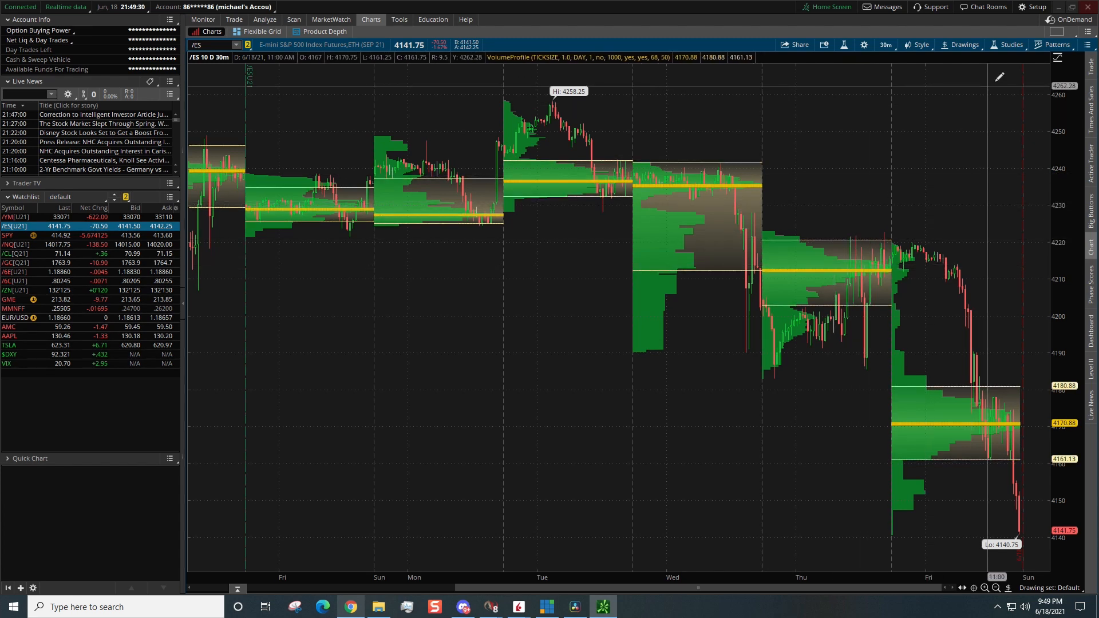
Step: Recolour the VolumeProfile histograms cyan and apply the change to the /ES chart
click(1010, 45)
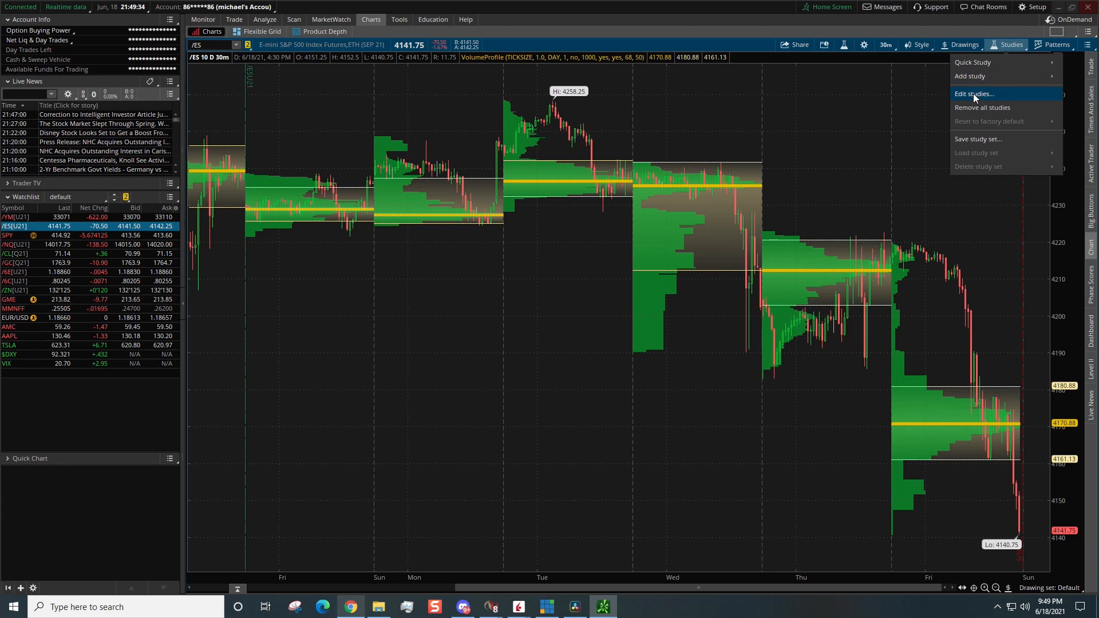
click(972, 93)
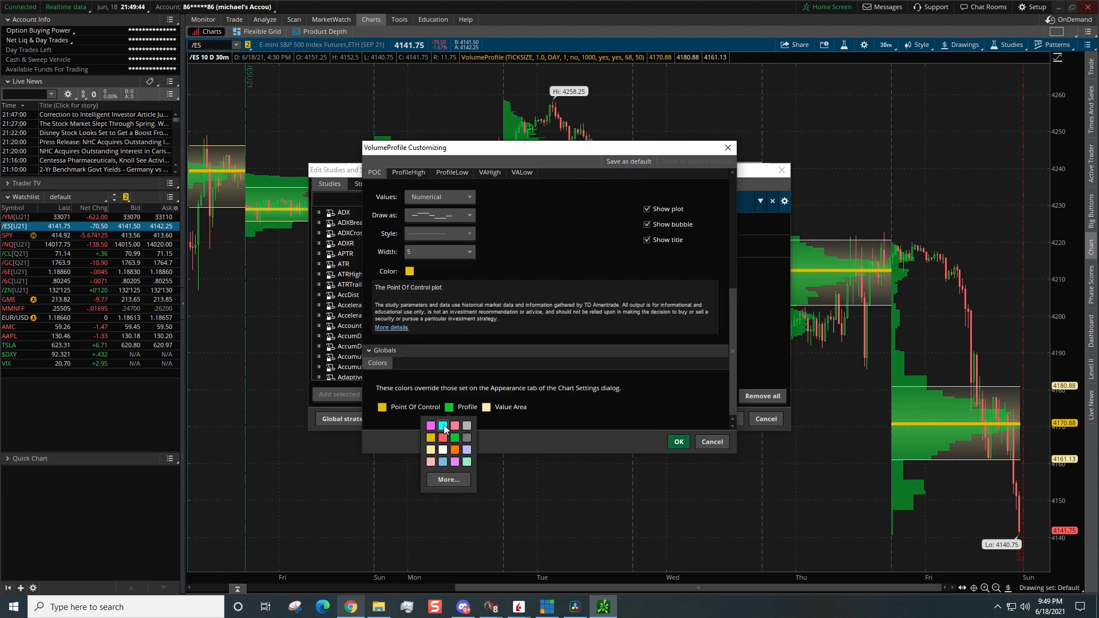
click(676, 442)
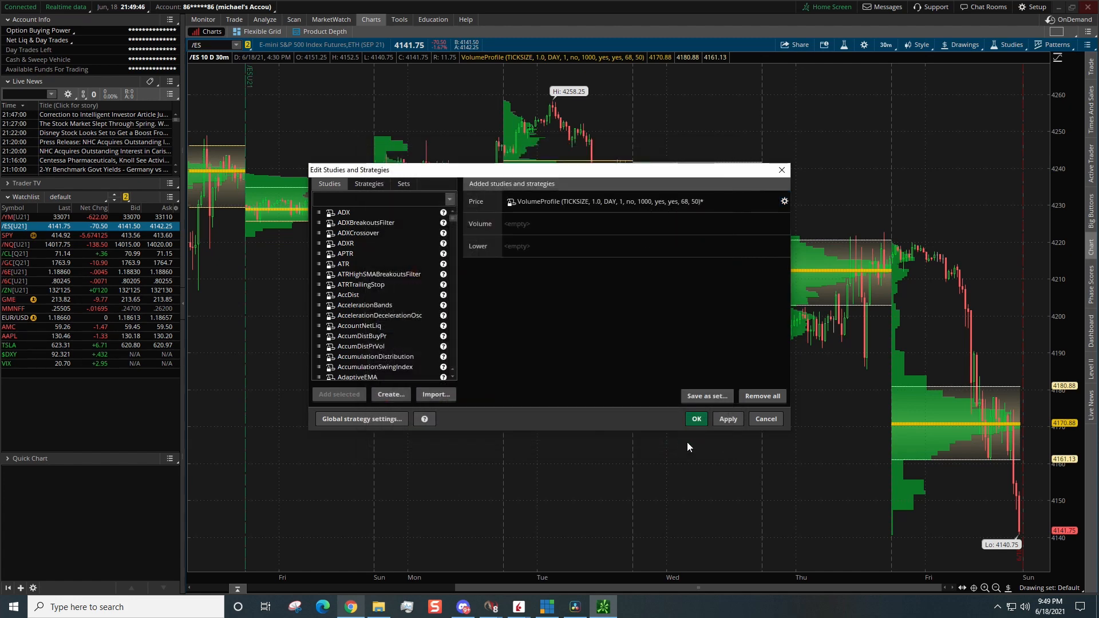
click(695, 419)
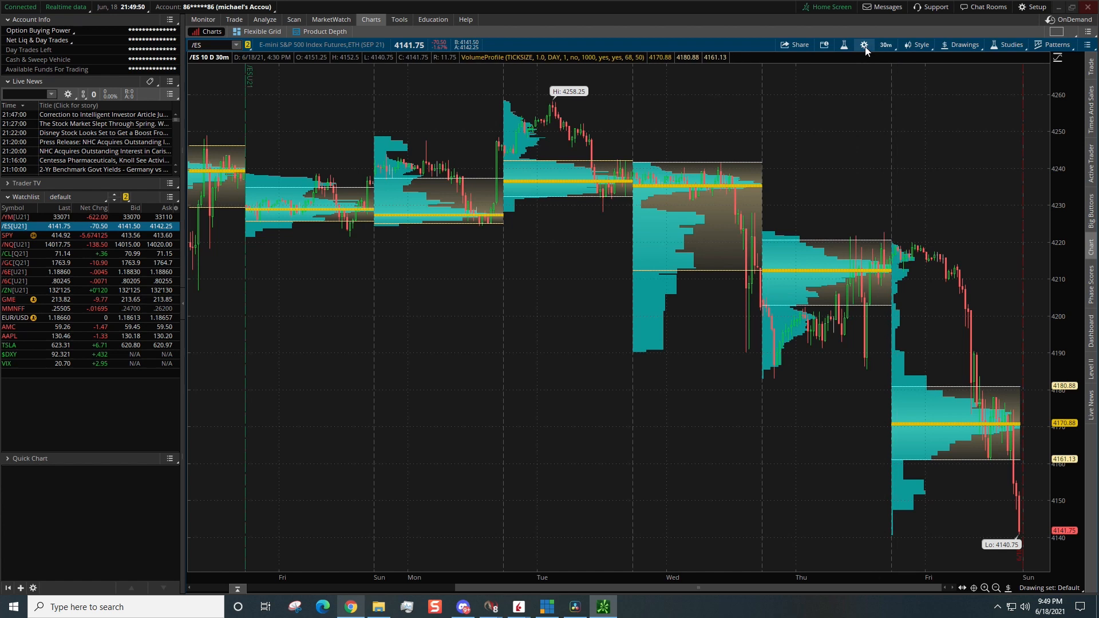
mouse_move(891, 139)
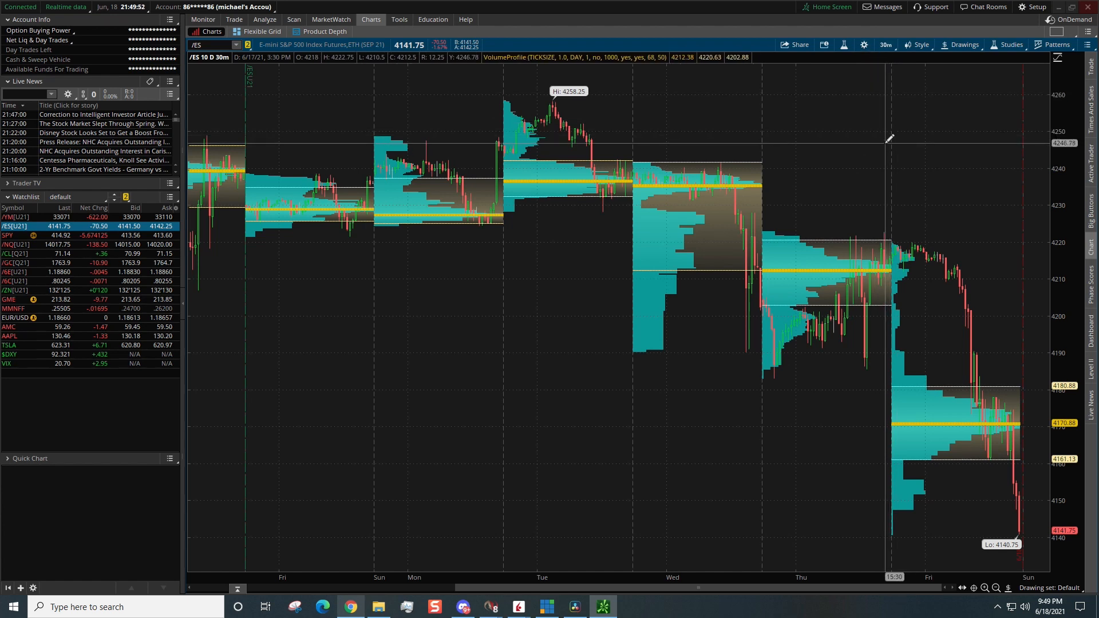
Step: Save the chart as style 'VP' with patterns and study set included
click(920, 45)
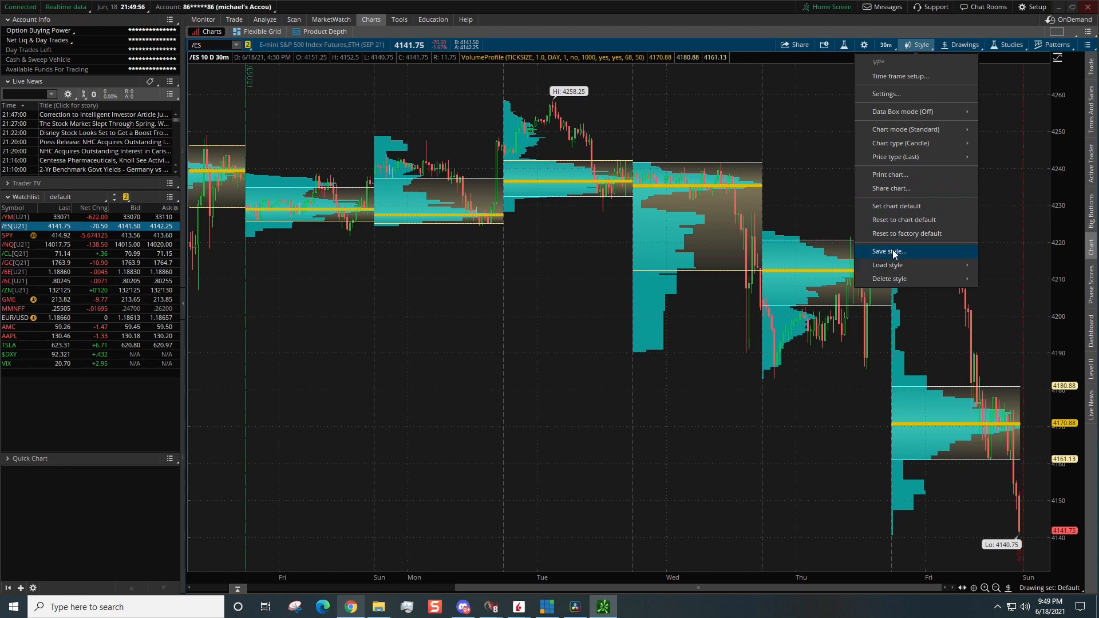
click(887, 251)
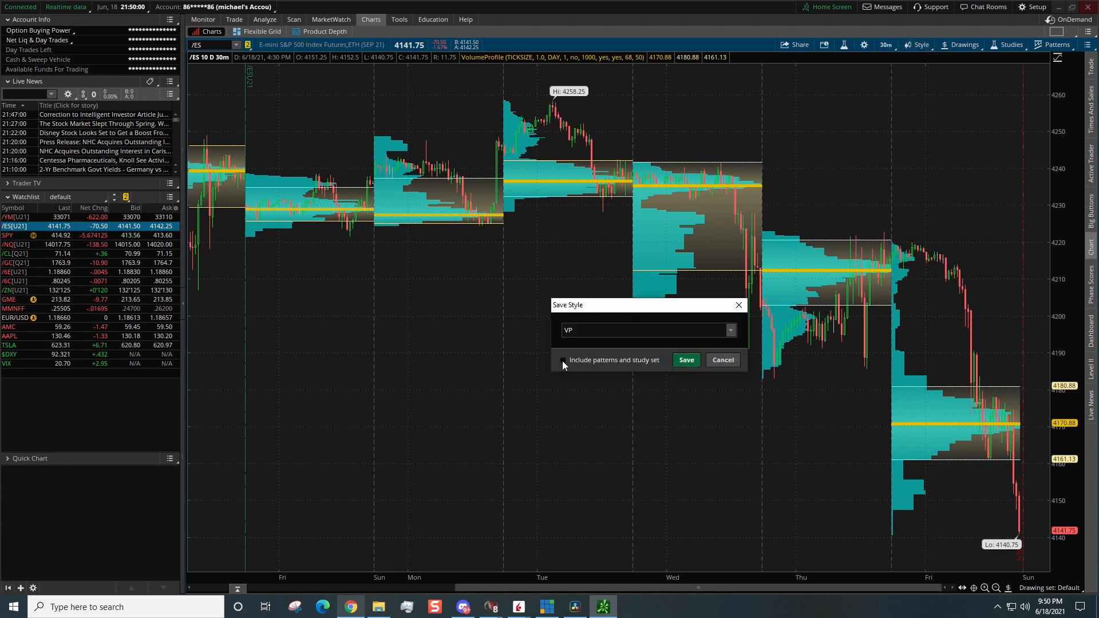
click(564, 359)
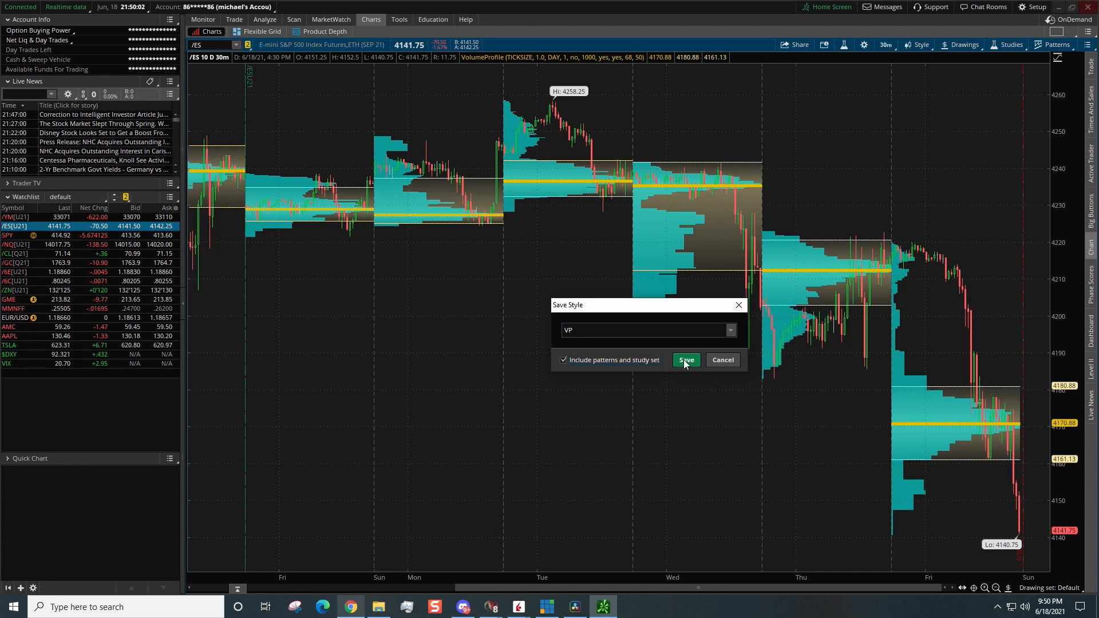
click(686, 359)
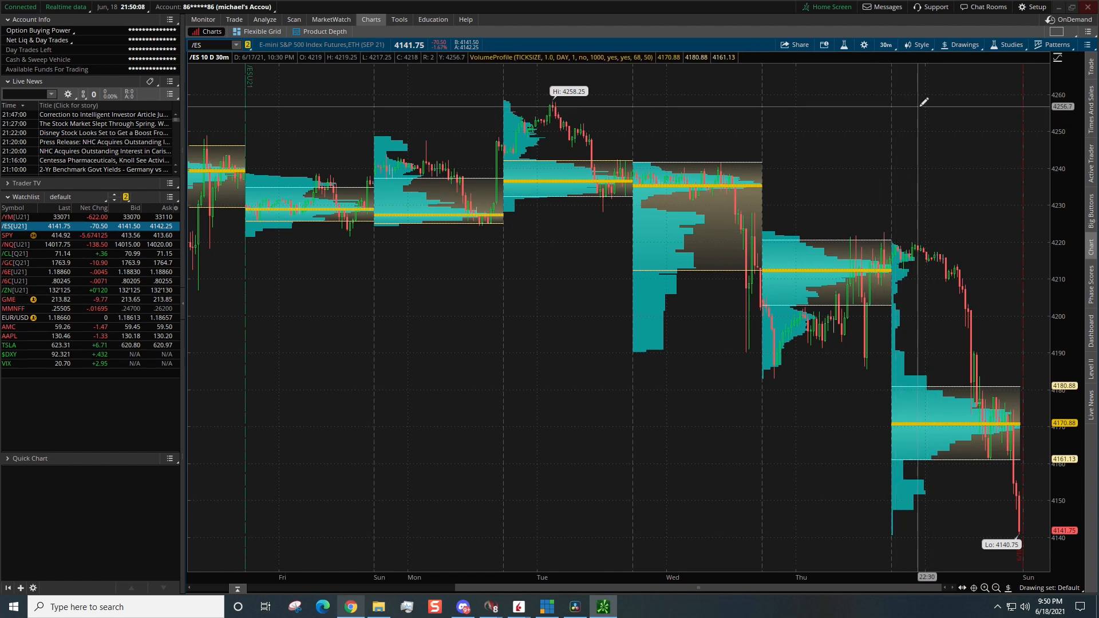
click(1011, 45)
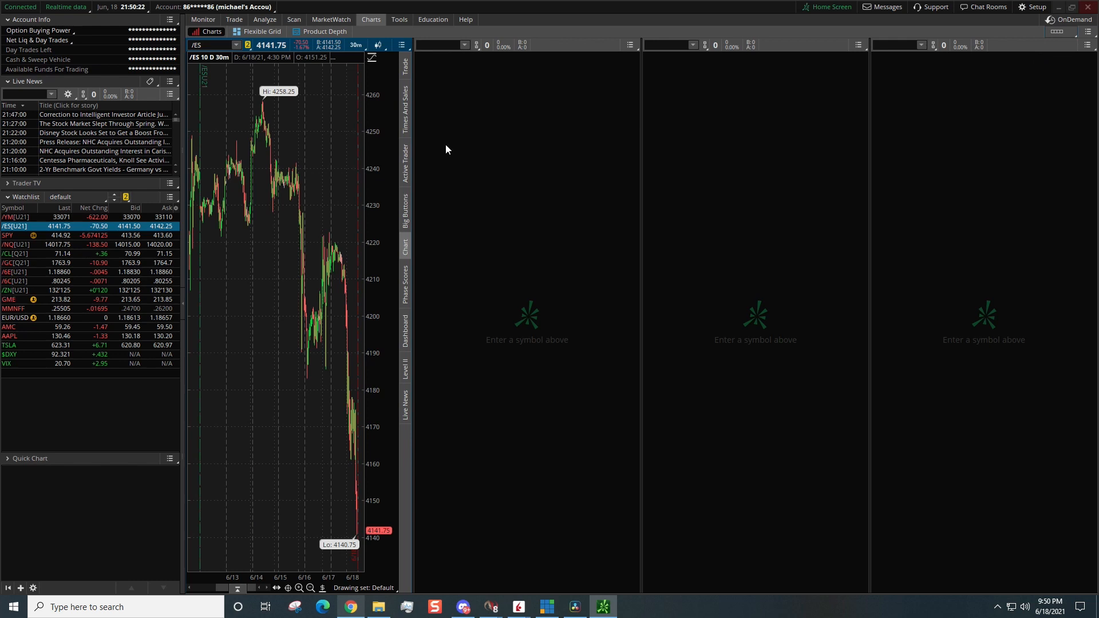
mouse_move(1041, 77)
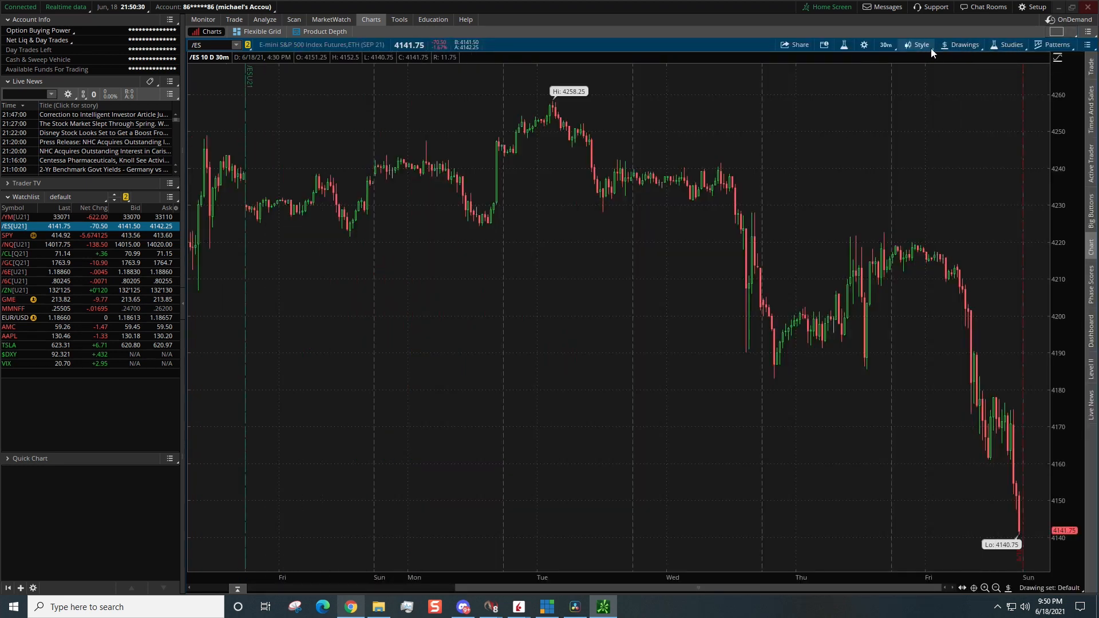
click(920, 44)
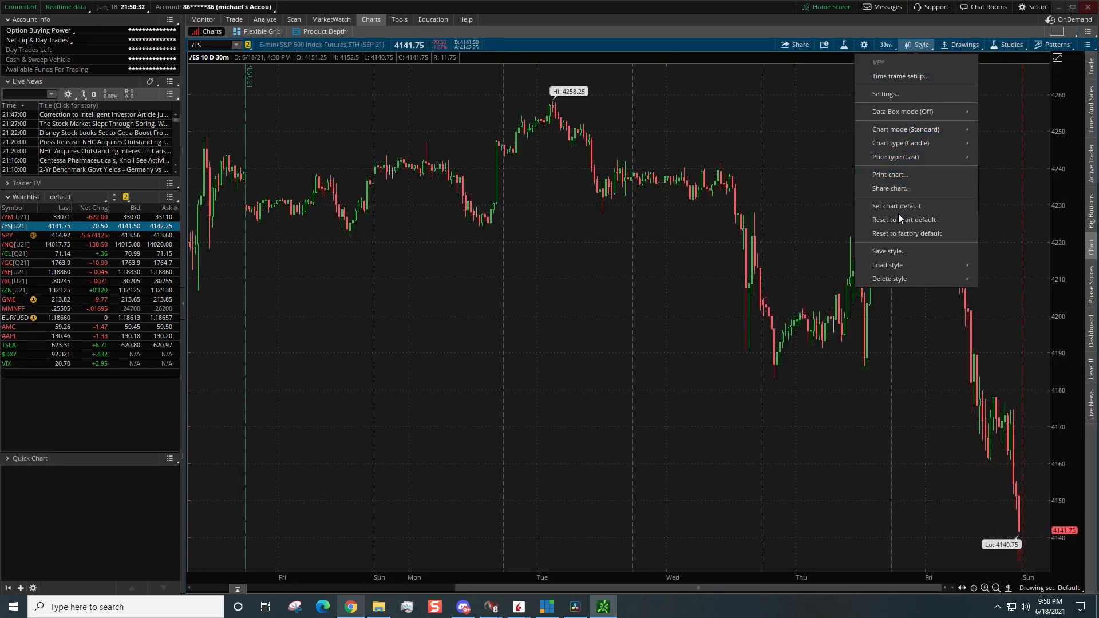
mouse_move(887, 265)
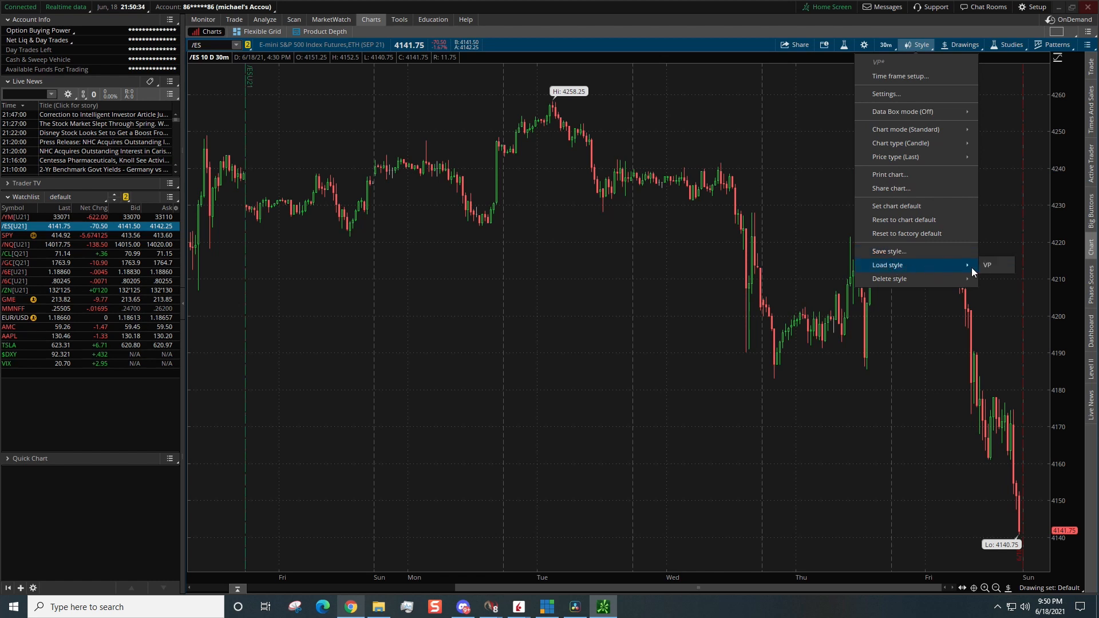
click(987, 265)
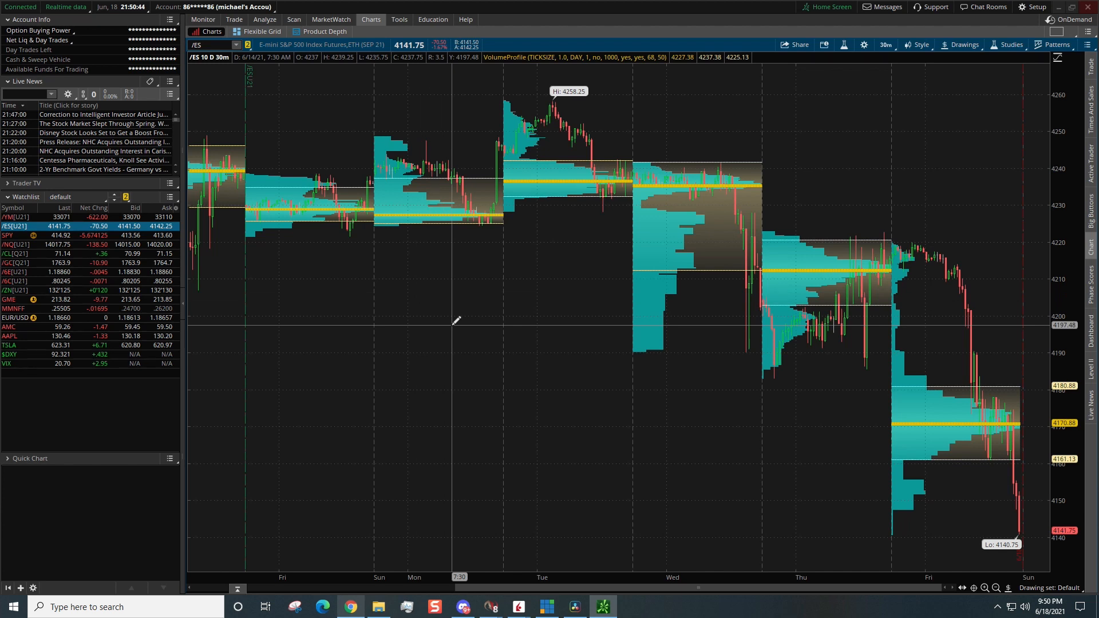
mouse_move(890, 93)
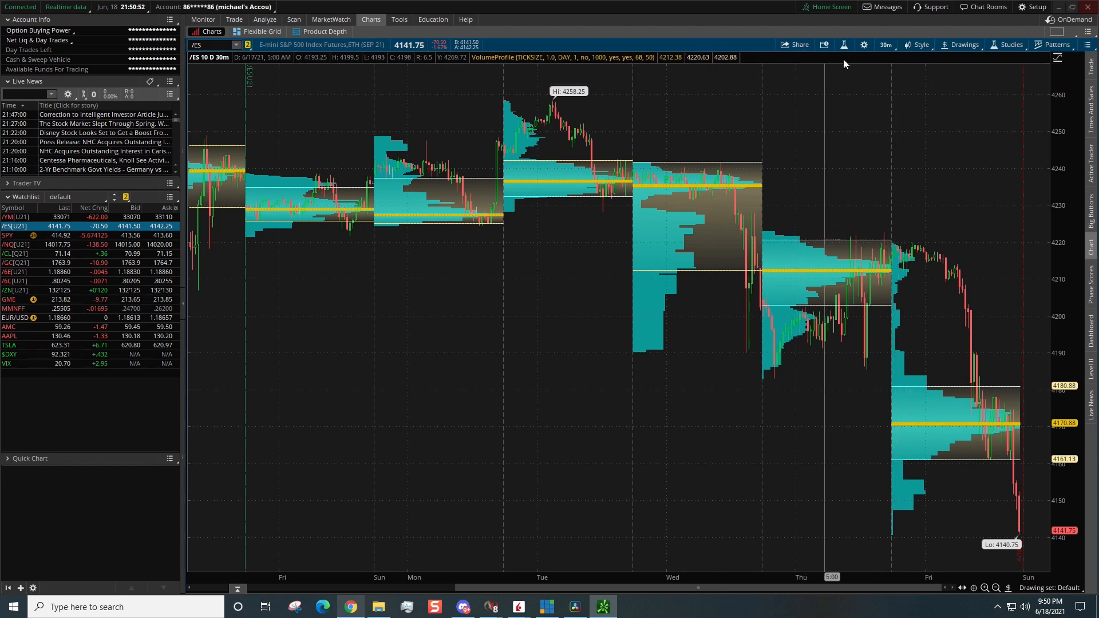
mouse_move(904, 67)
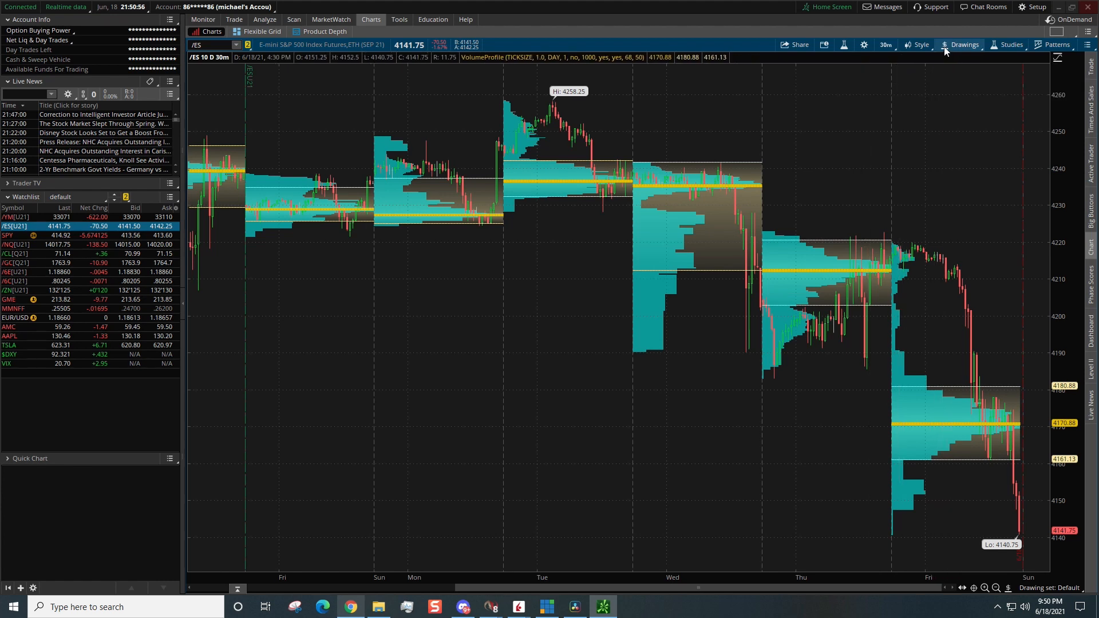
Step: In Futures chart settings, show the extended-hours session with highlighting off, and confirm
click(921, 45)
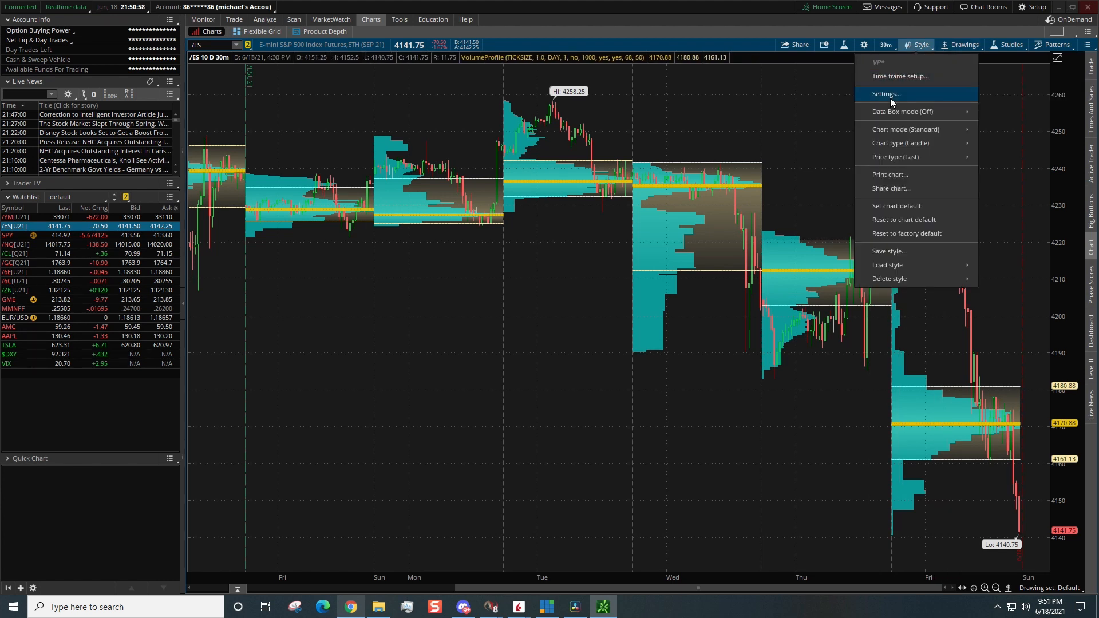
click(886, 93)
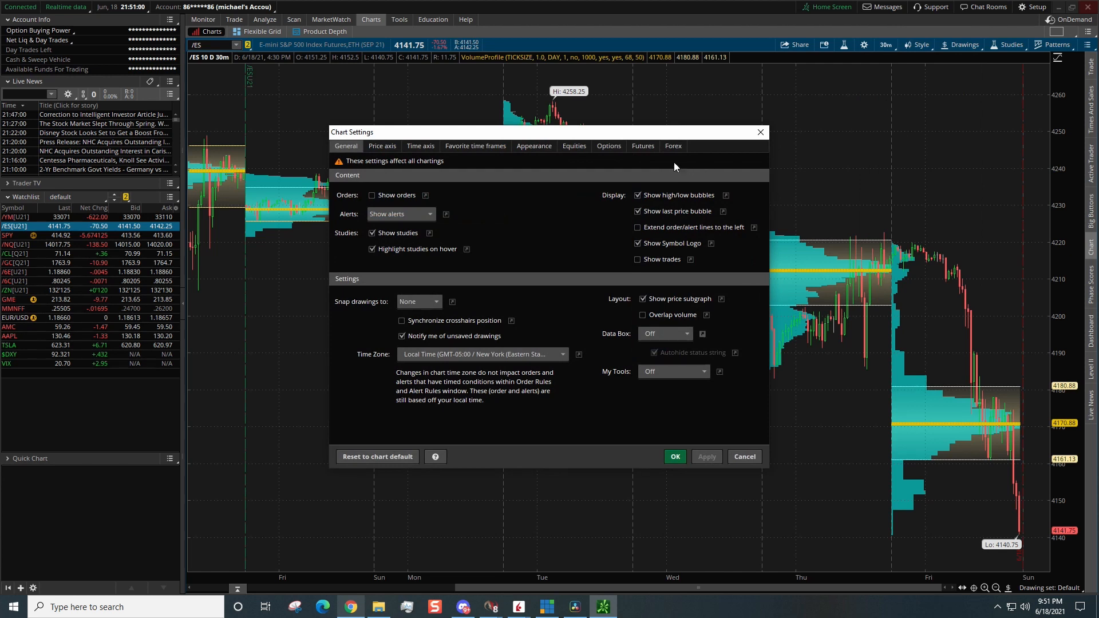
click(641, 145)
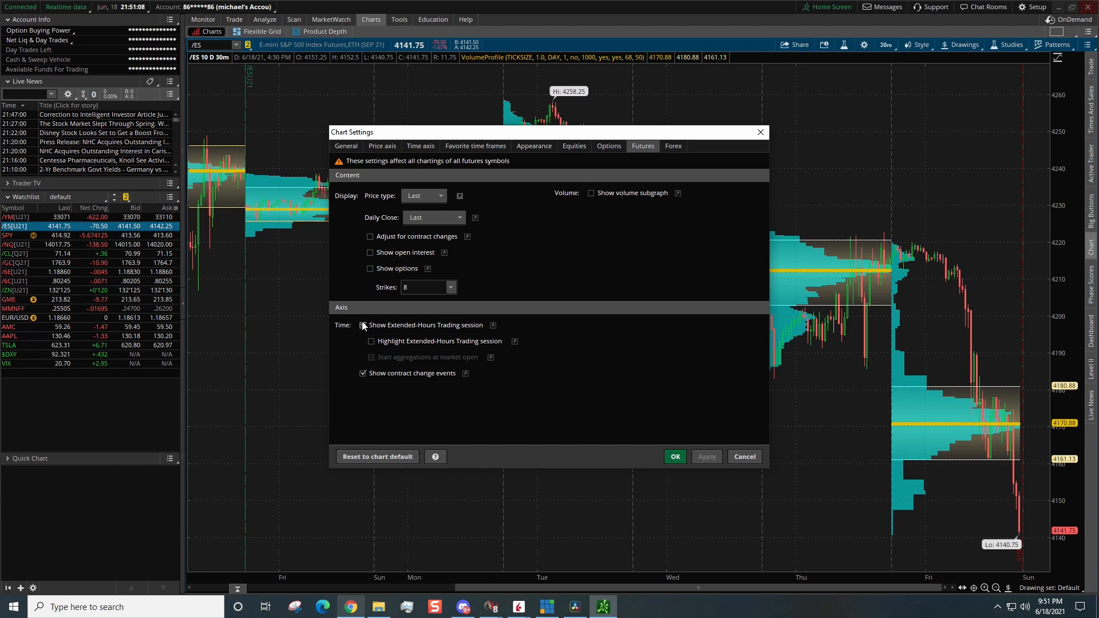
click(364, 324)
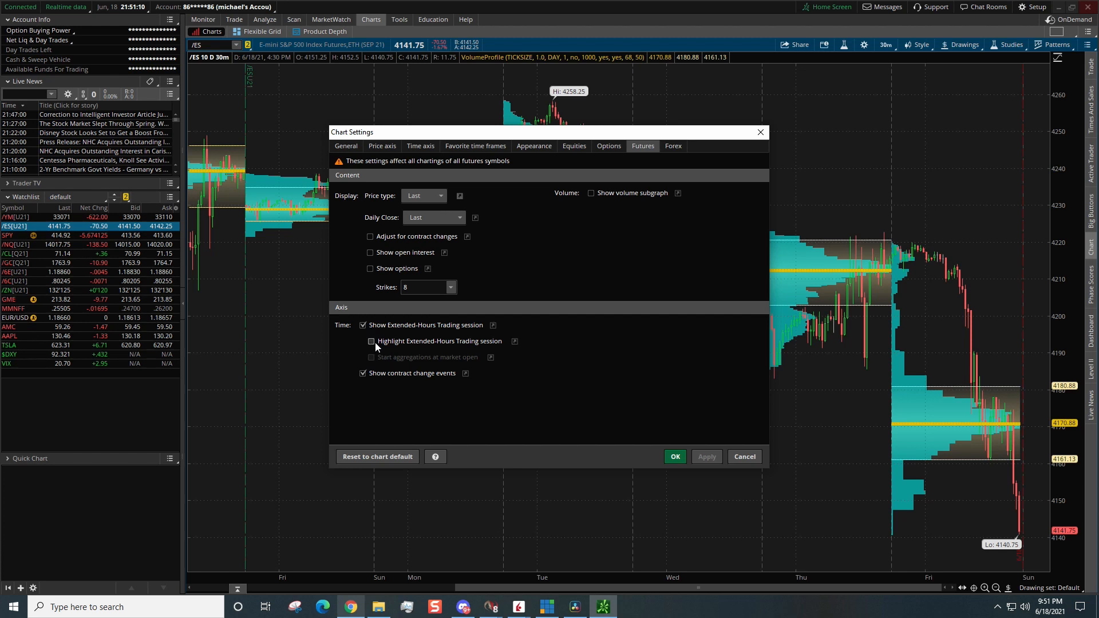
click(371, 341)
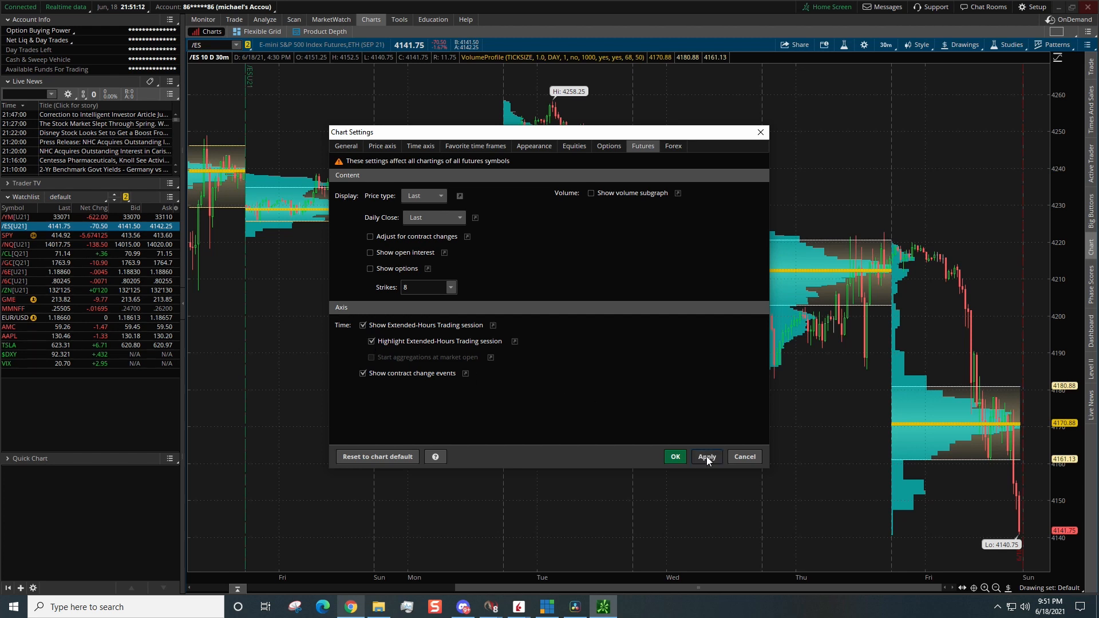
click(706, 457)
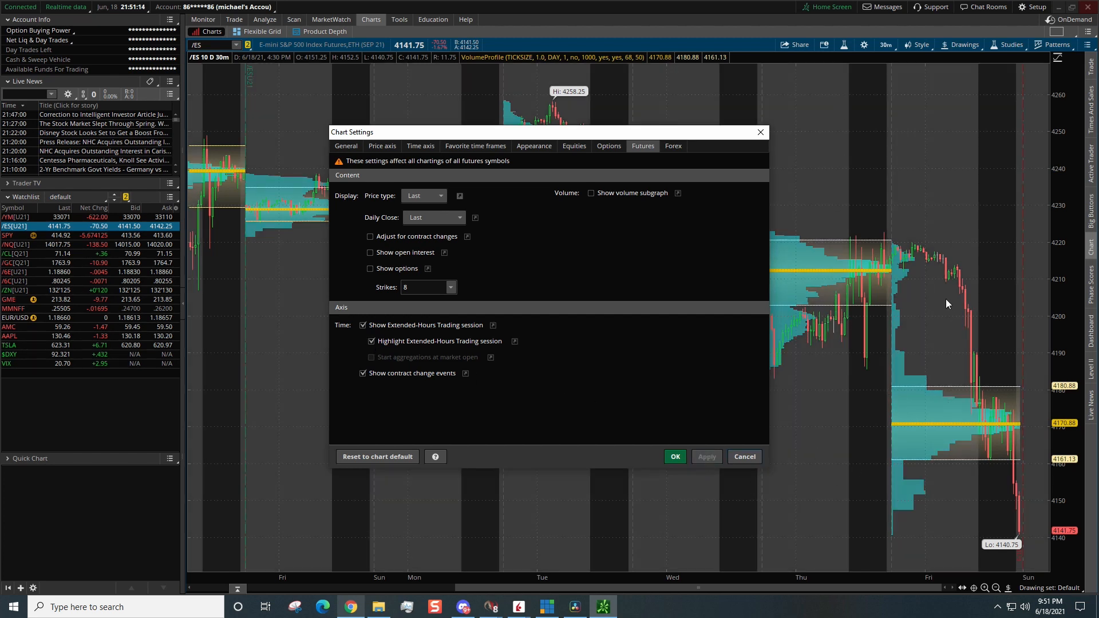
click(371, 341)
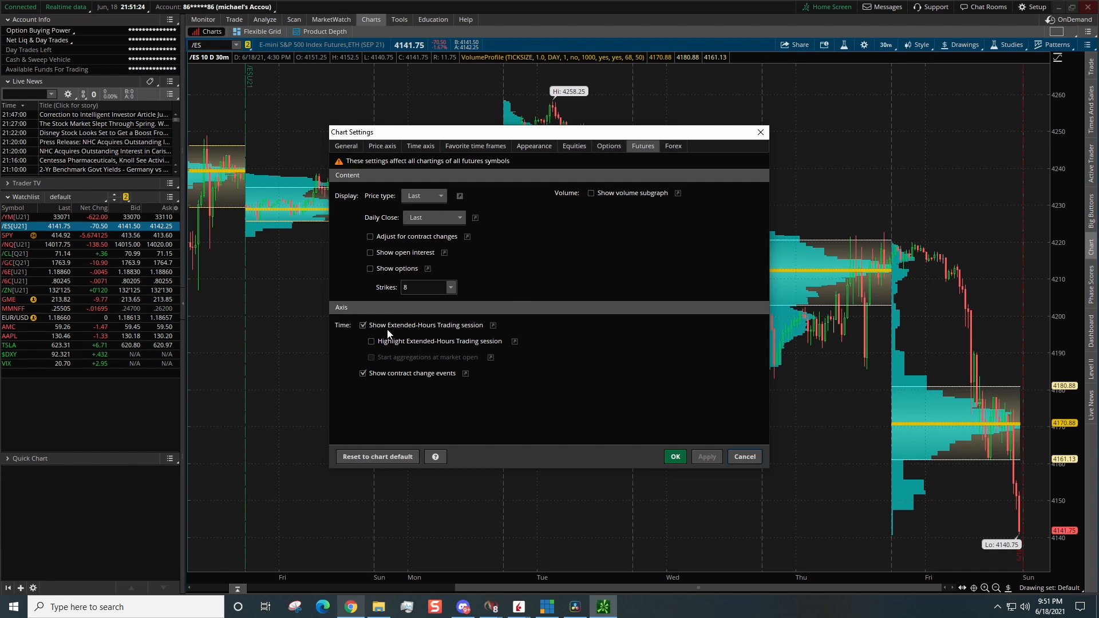
mouse_move(364, 324)
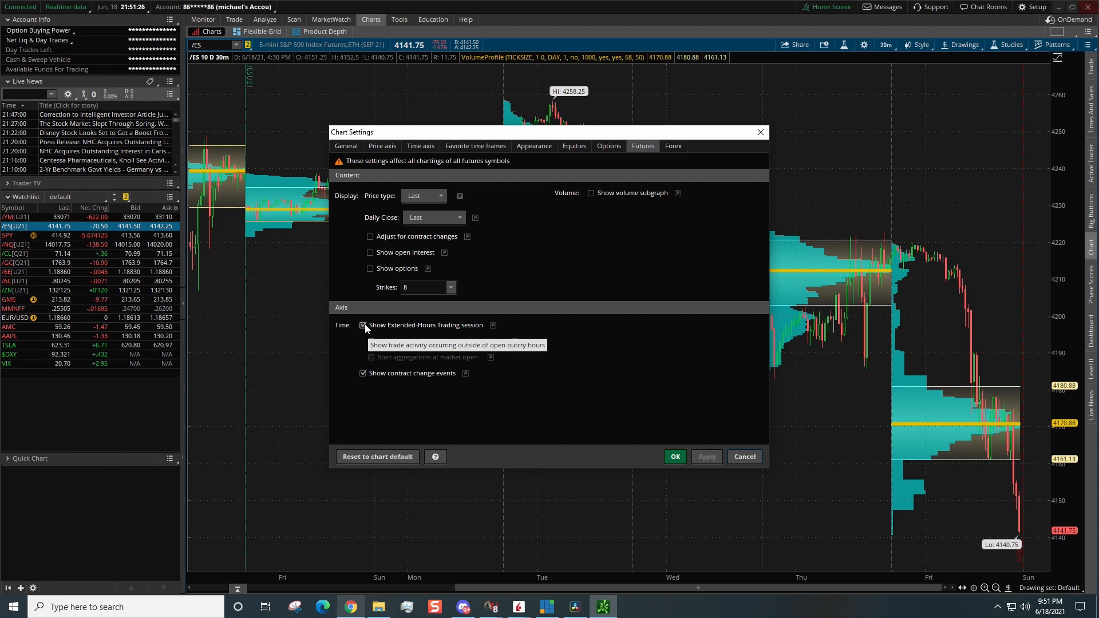
click(673, 456)
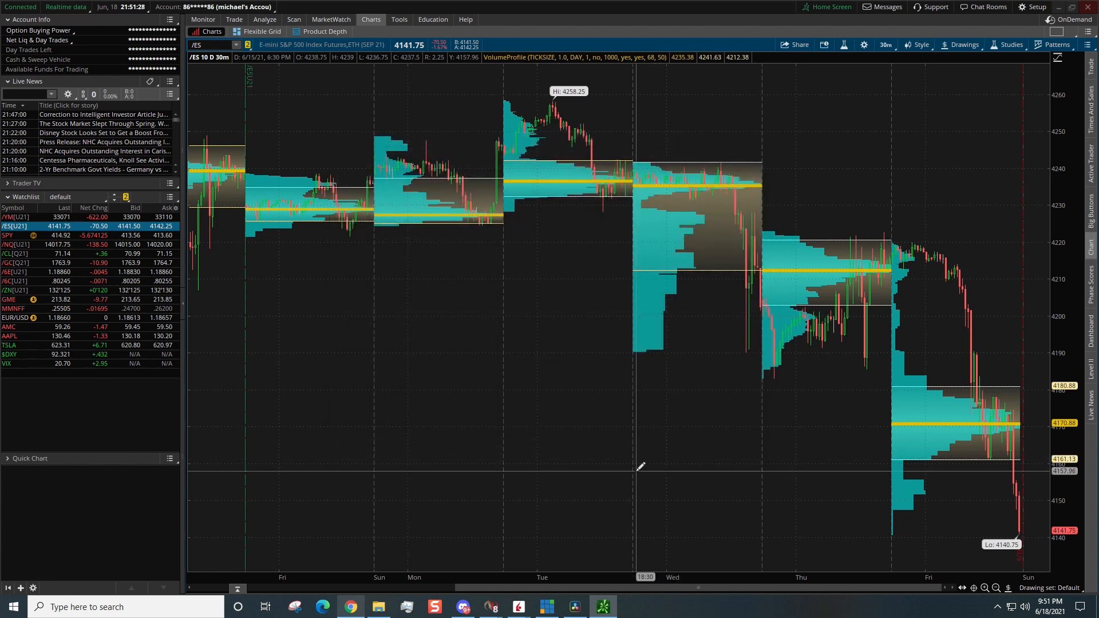